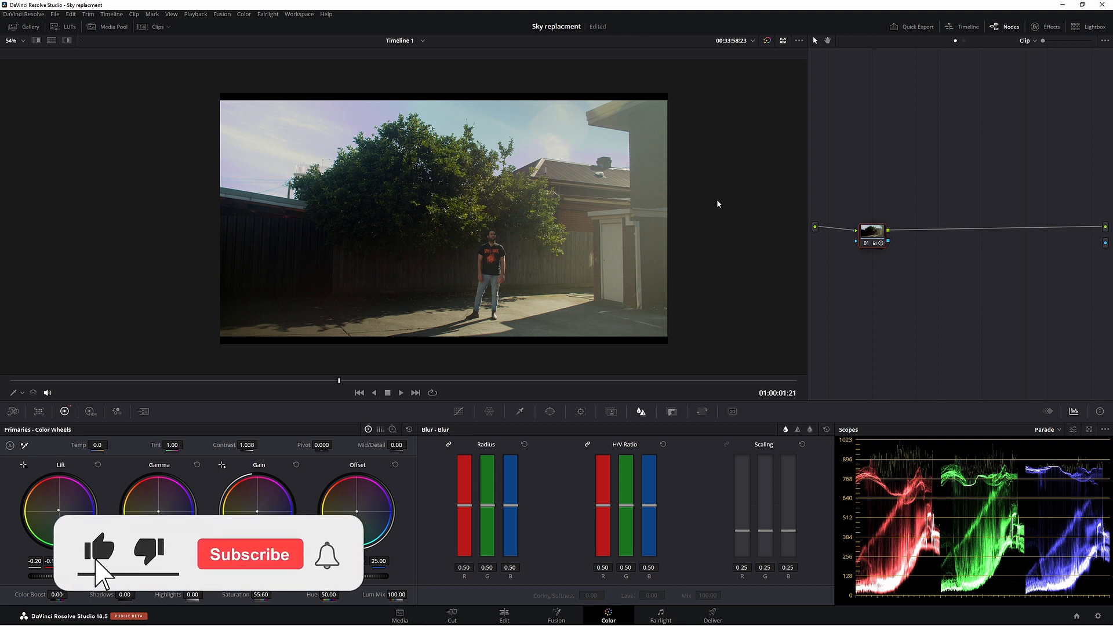
# Toggle highlight recovery off and on for the raw clip and return to the primary wheels.
pyautogui.click(250, 554)
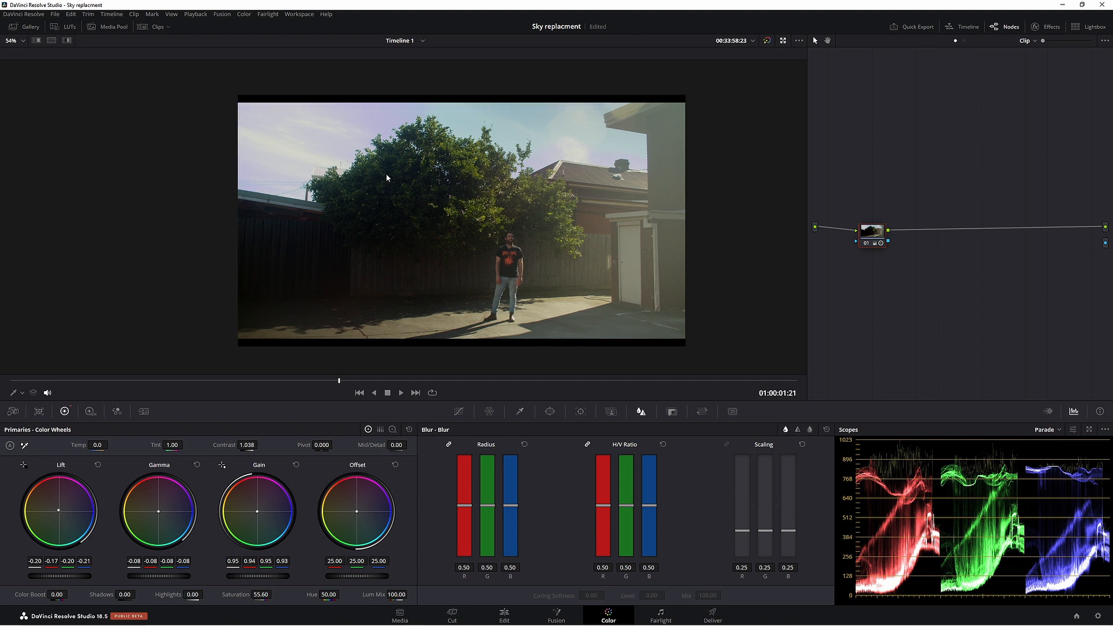
pyautogui.moveTo(316, 157)
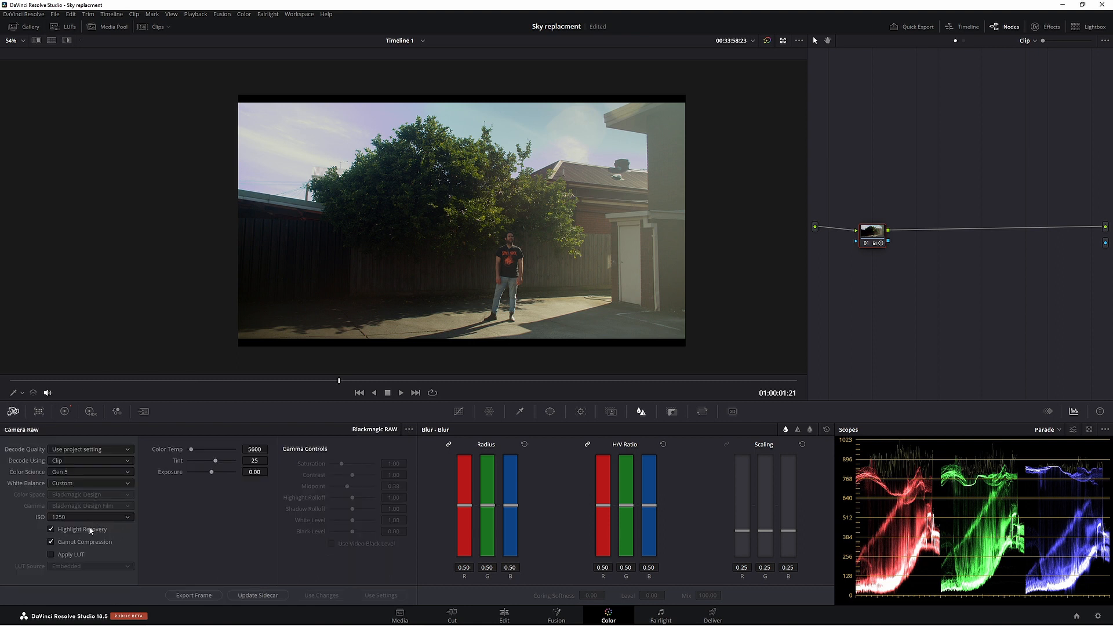
pyautogui.click(51, 528)
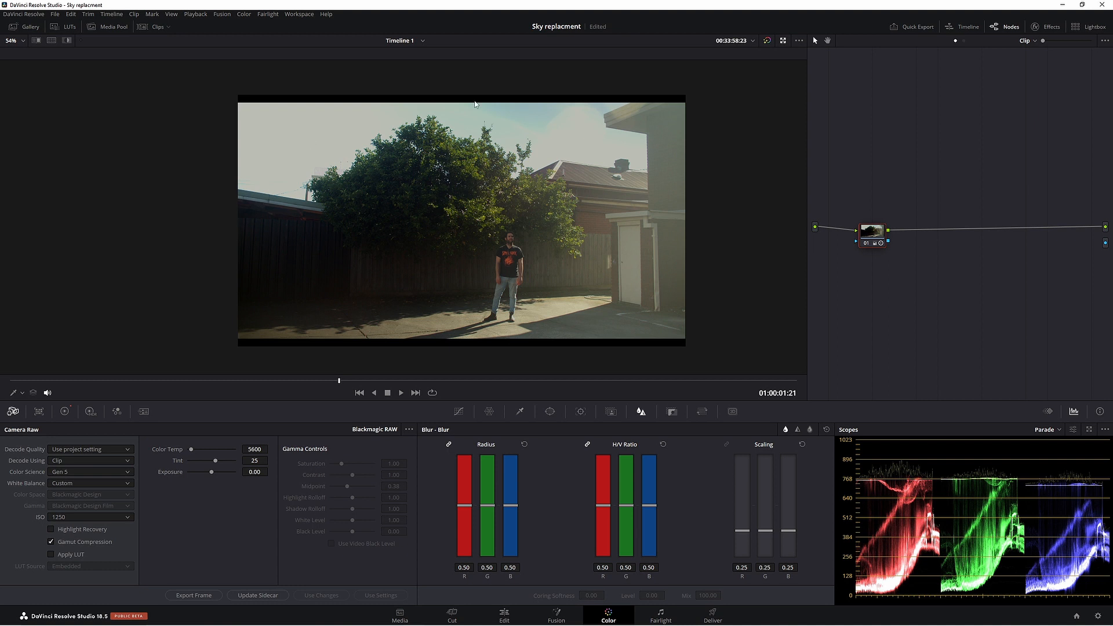
pyautogui.click(48, 529)
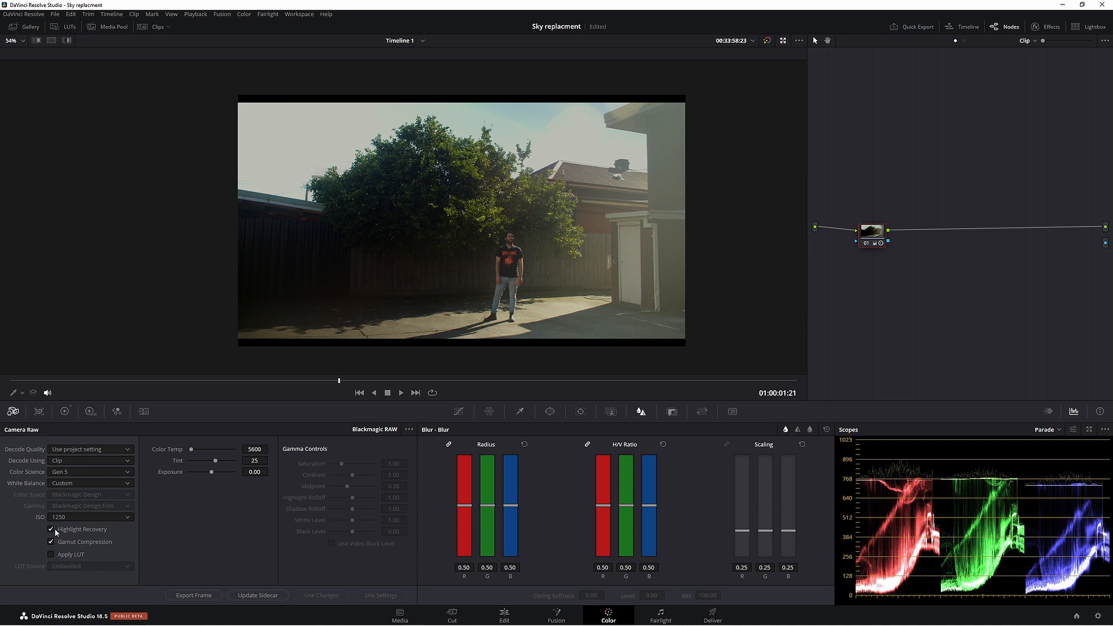
pyautogui.click(49, 529)
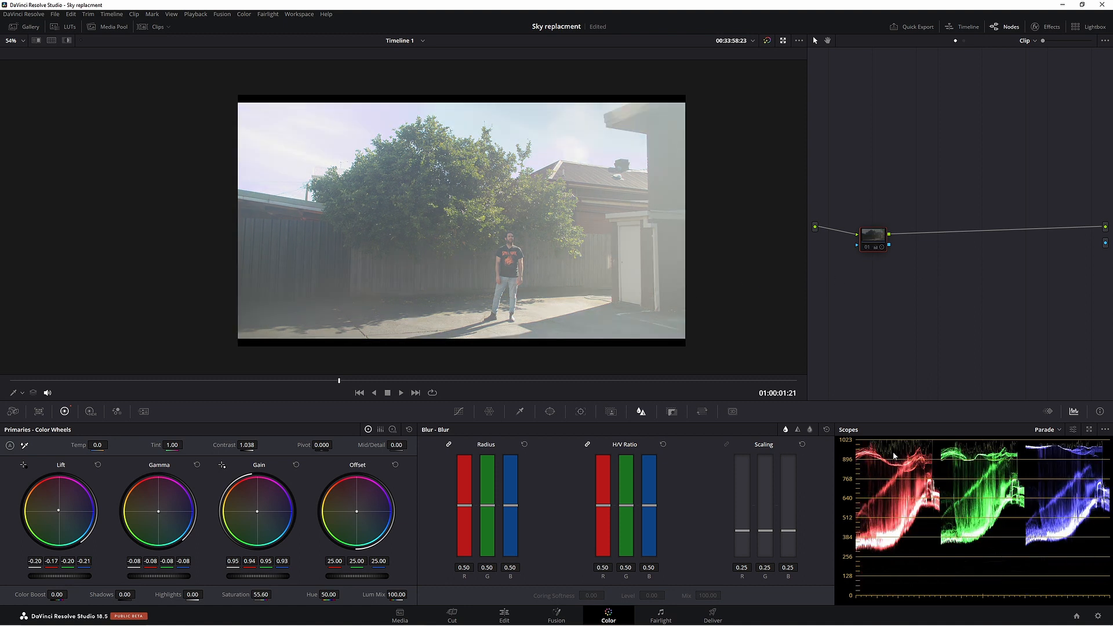
pyautogui.moveTo(914, 566)
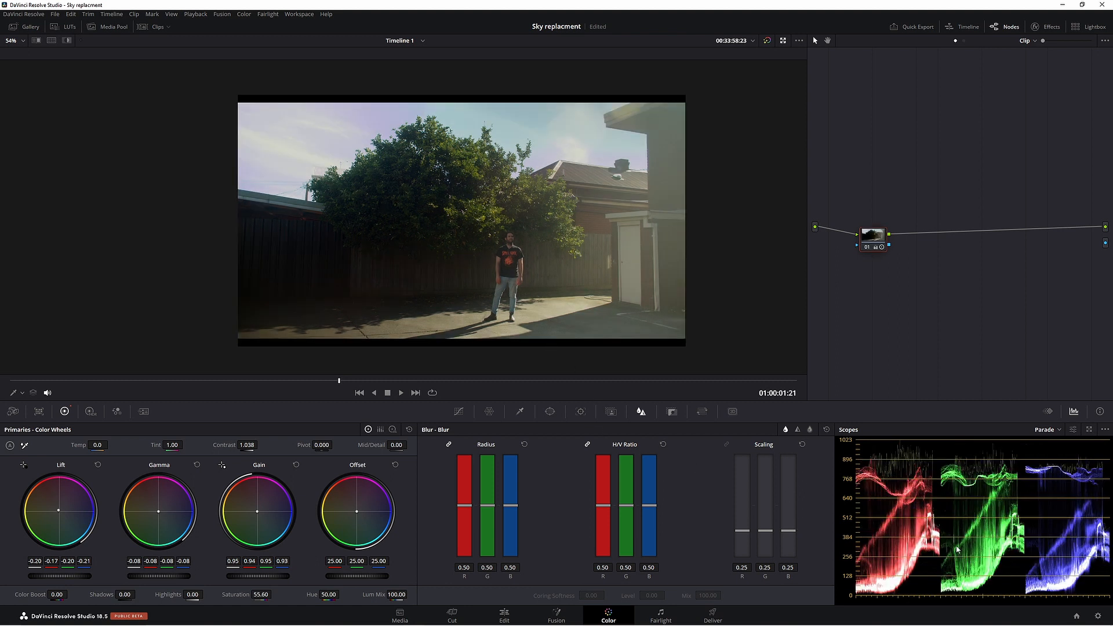
pyautogui.moveTo(553, 273)
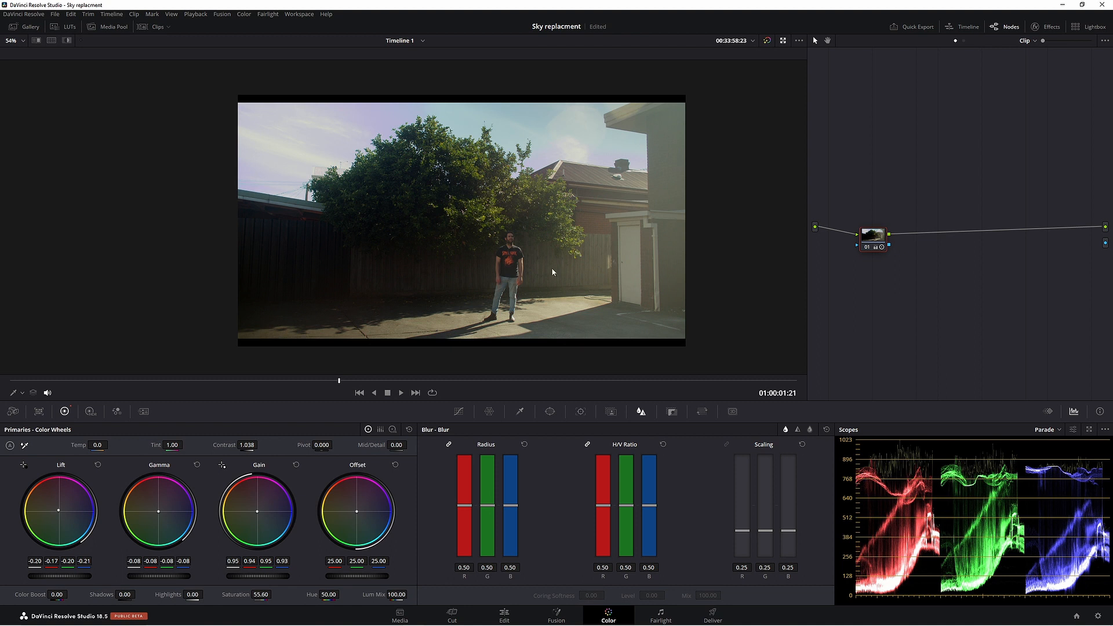
pyautogui.moveTo(447, 279)
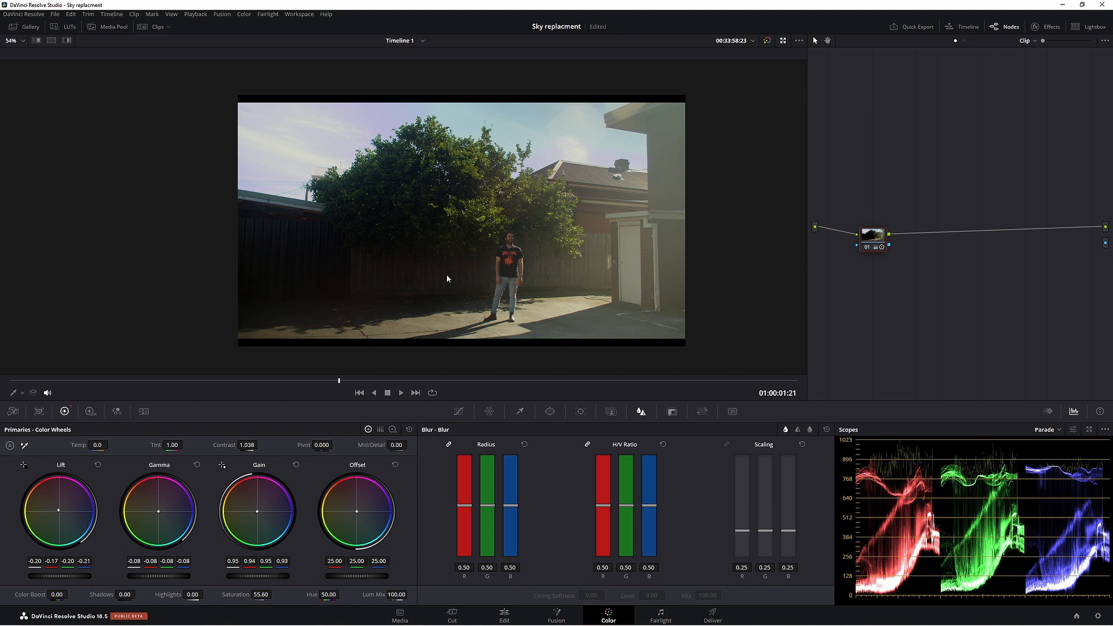
pyautogui.moveTo(474, 271)
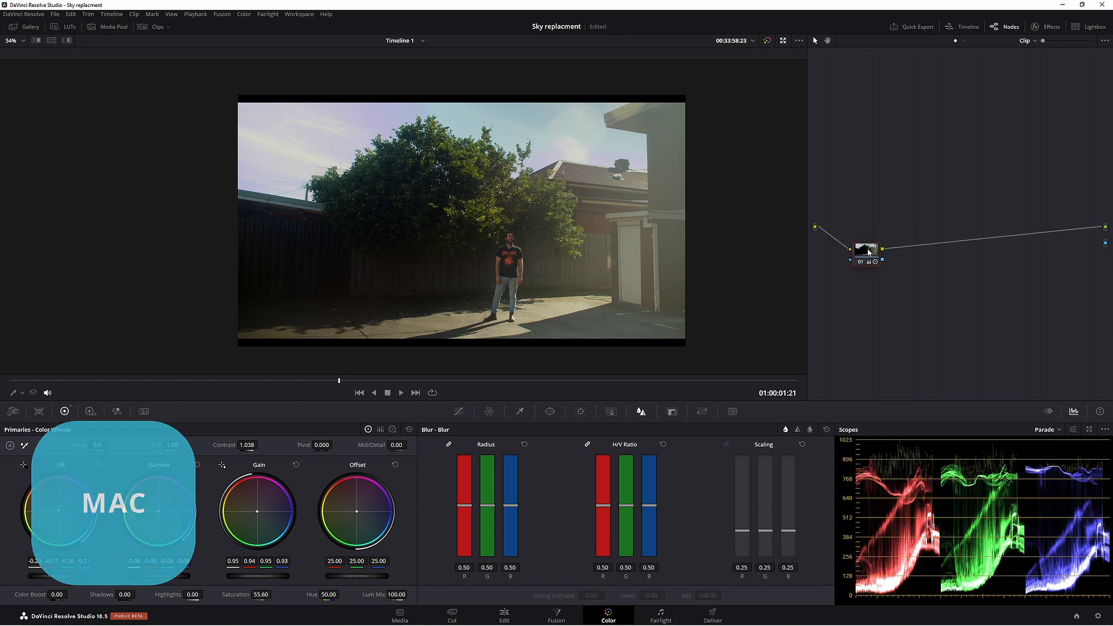
# Add a serial node, key the sky with the 3D qualifier and show the isolated matte.
pyautogui.press('Alt+s')
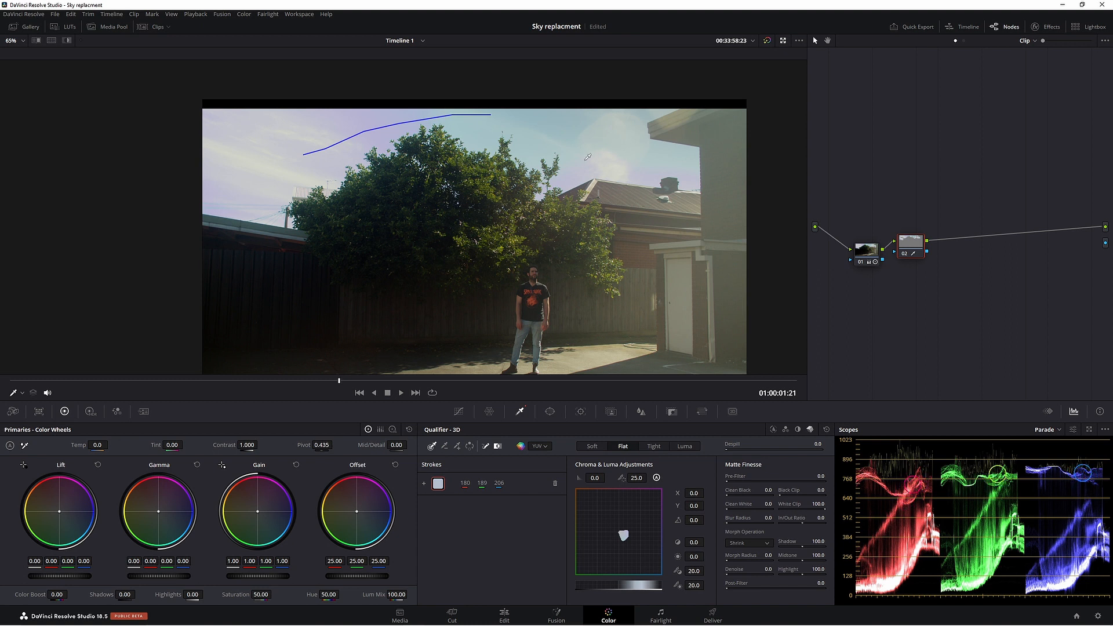
pyautogui.moveTo(569, 139)
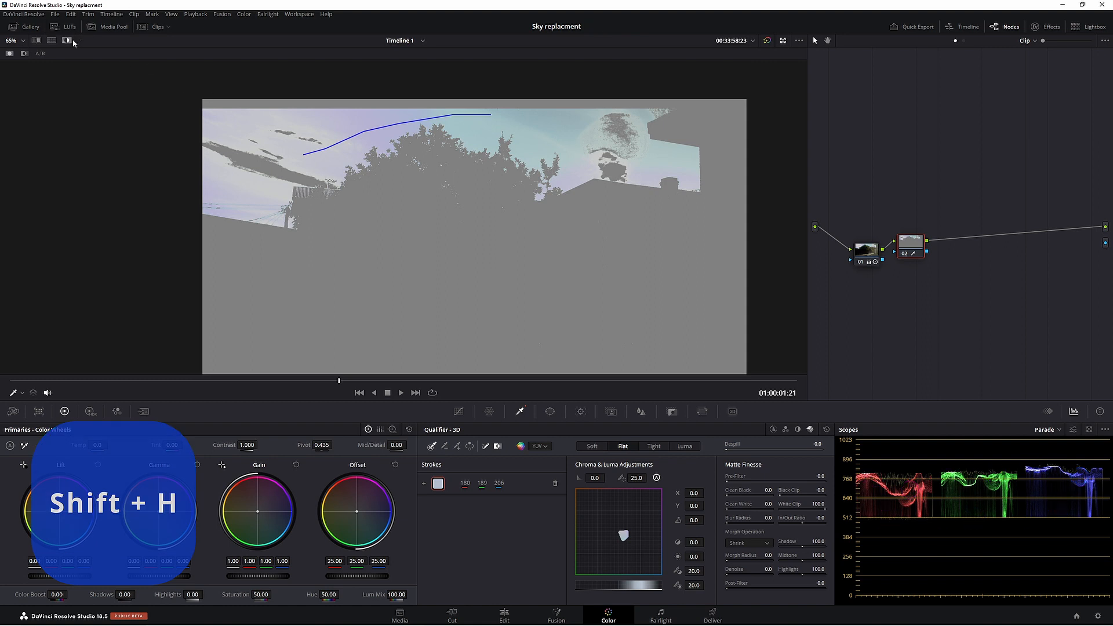
pyautogui.press('shift+h')
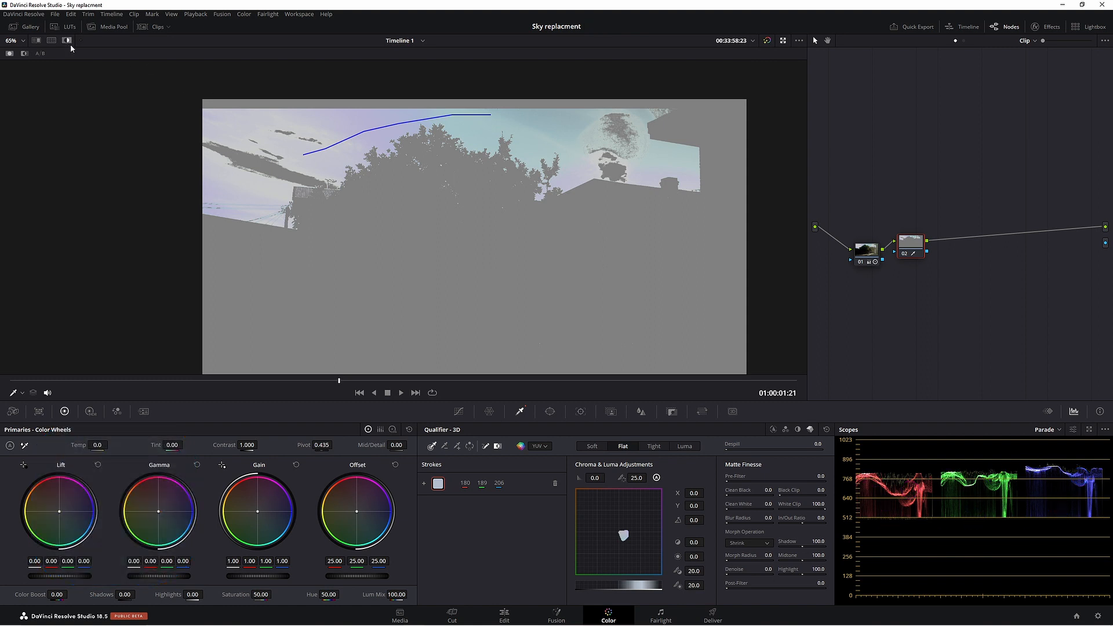
pyautogui.moveTo(213, 160)
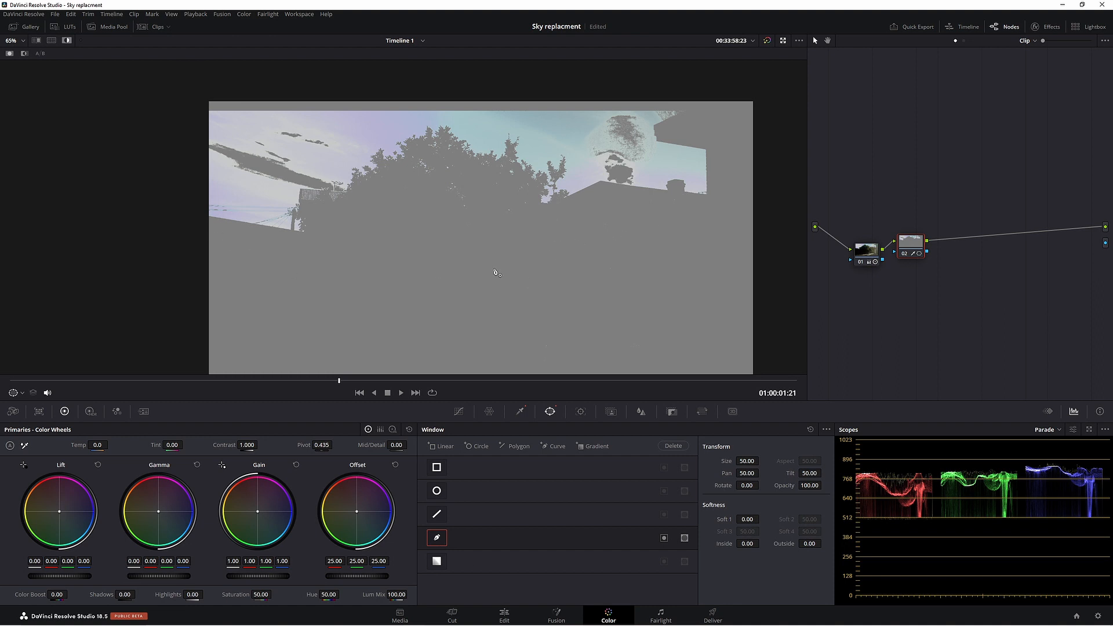
pyautogui.moveTo(566, 251)
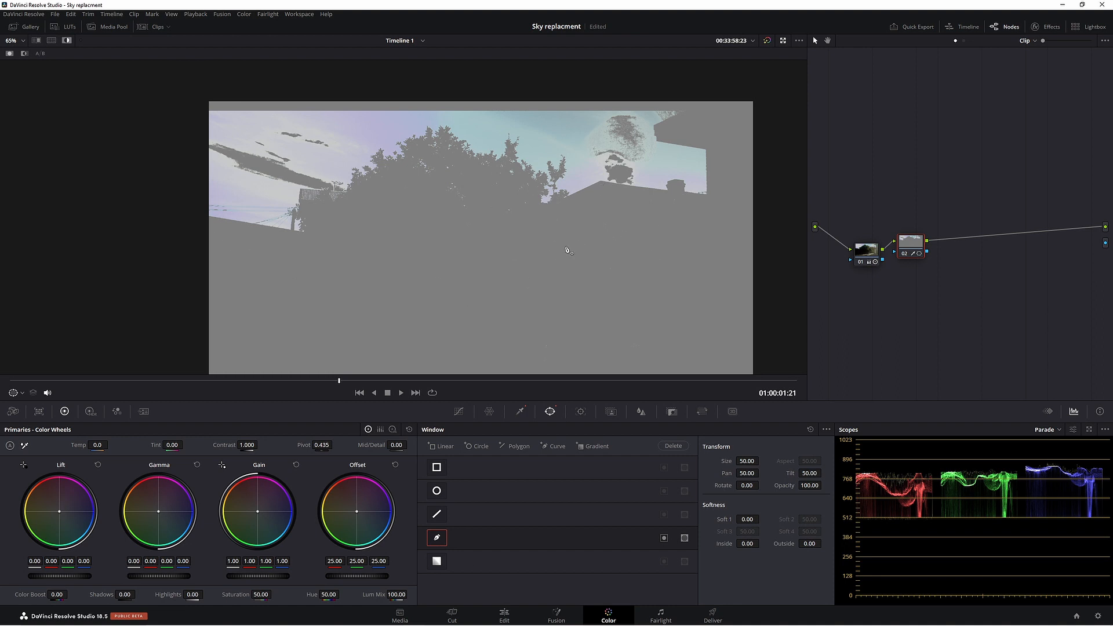
pyautogui.moveTo(21, 394)
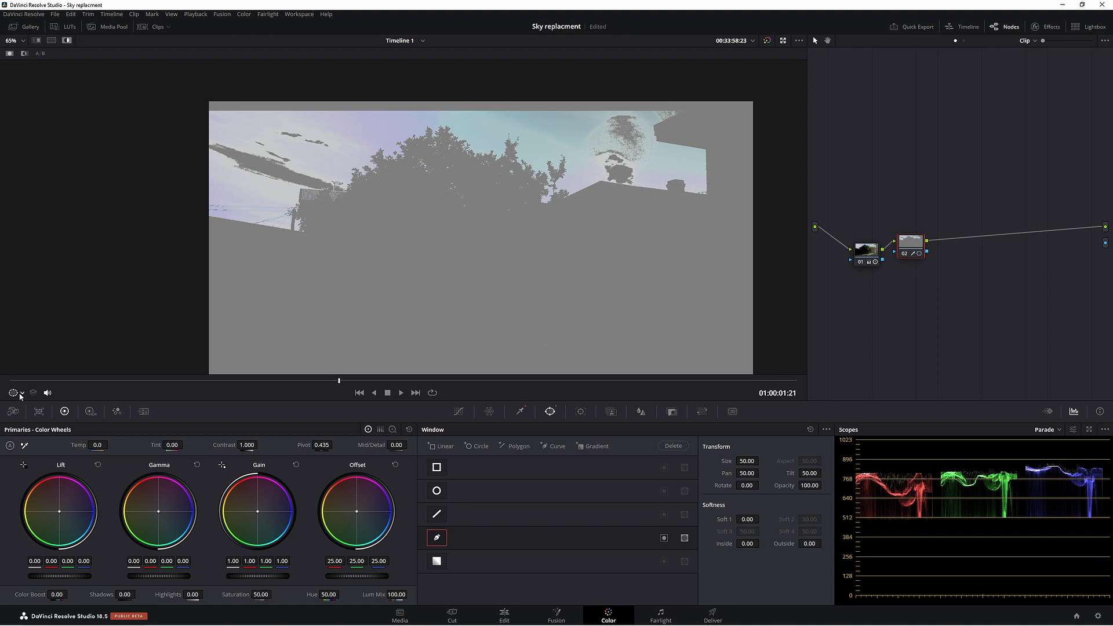
# Draw a curve power window tracing the tree tops and roof line around the sky.
pyautogui.click(19, 392)
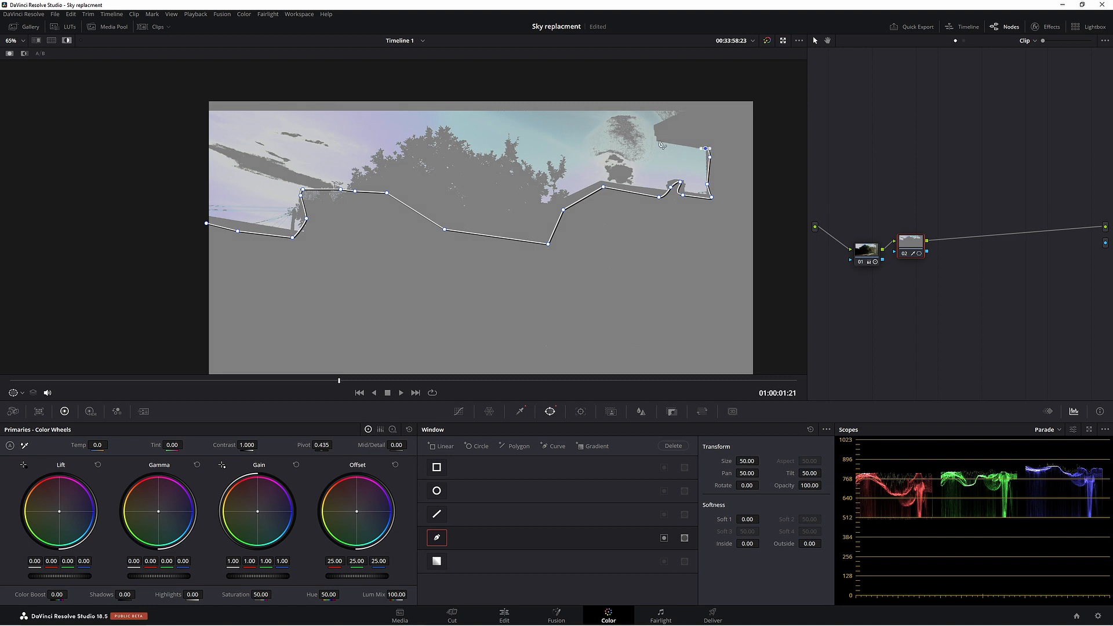
pyautogui.moveTo(705, 150); pyautogui.dragTo(714, 106)
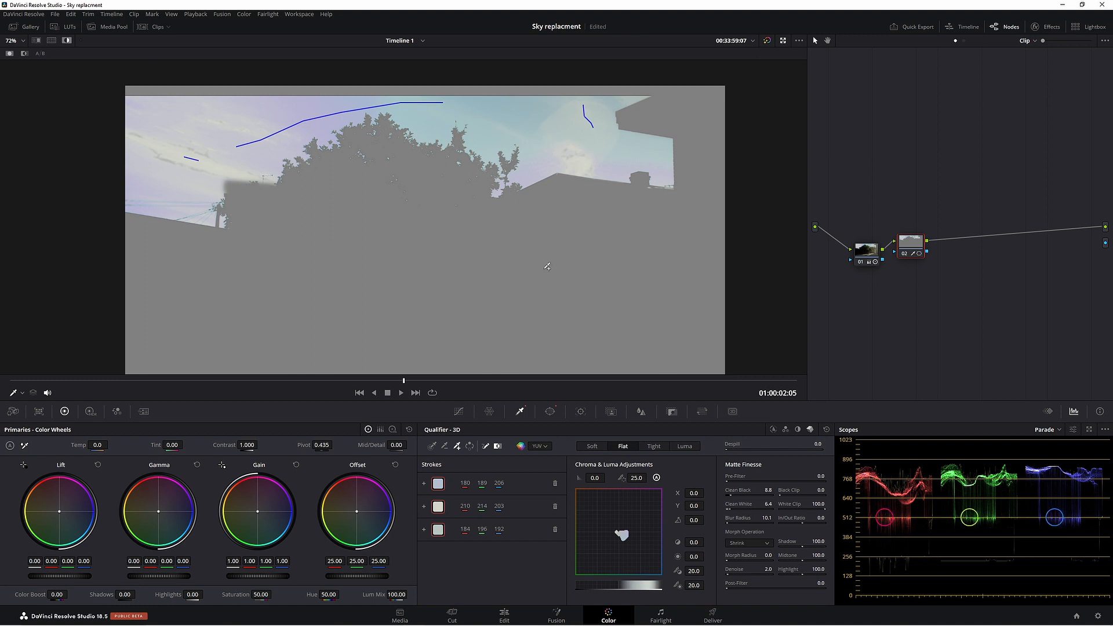
# Refine the sky matte and add a third correction node after the key node.
pyautogui.click(916, 255)
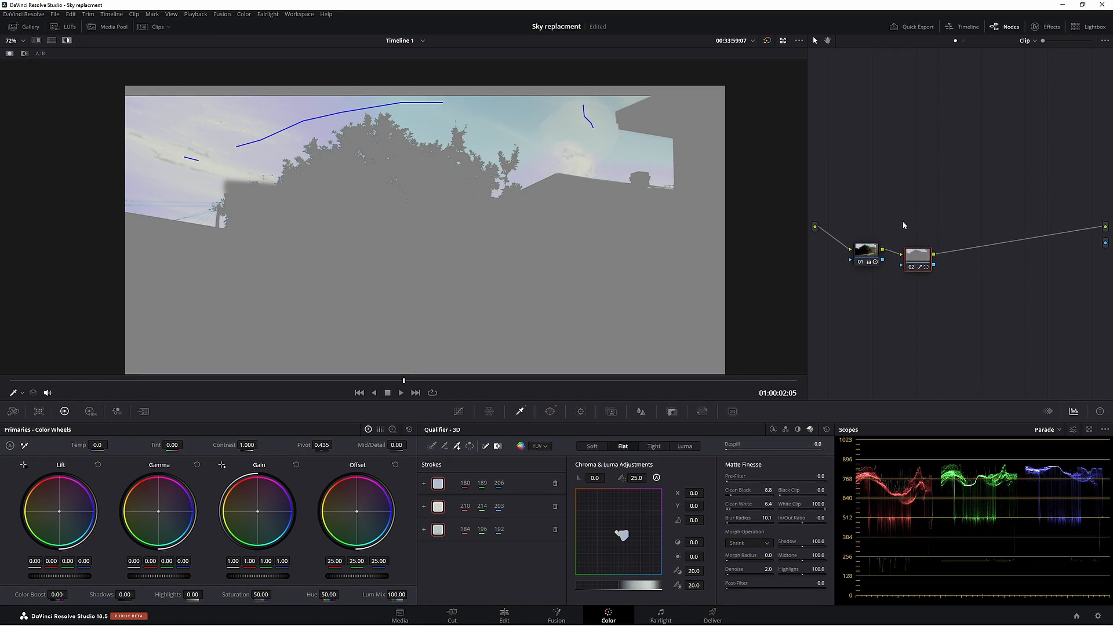
pyautogui.click(244, 14)
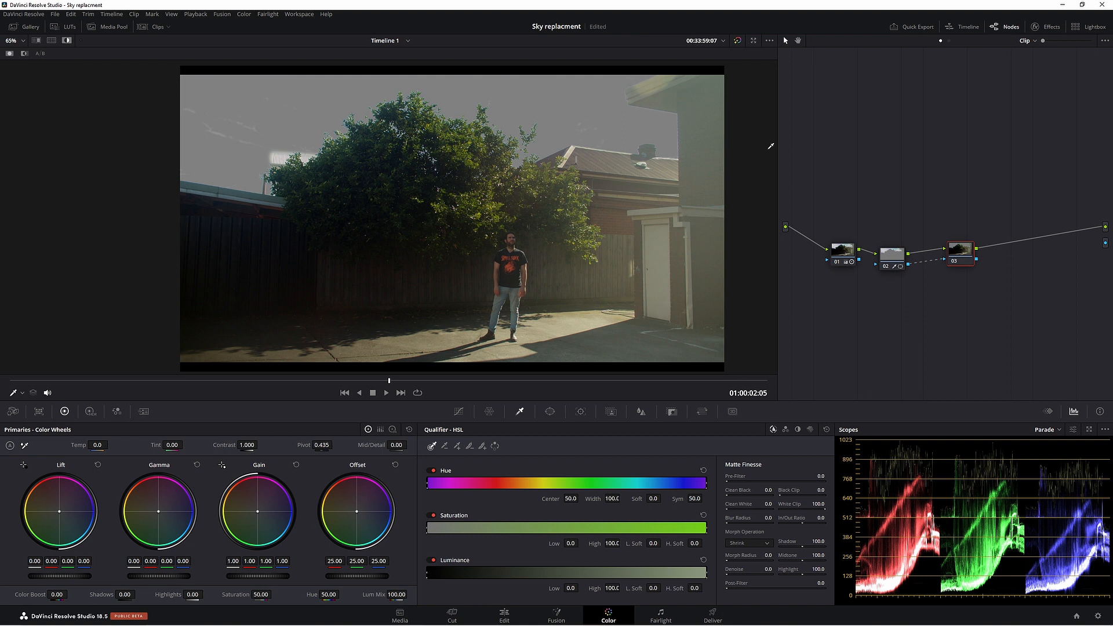
# Search the effects for 'sky' and place Sky Replacement as a new node fed by the key.
pyautogui.click(1032, 26)
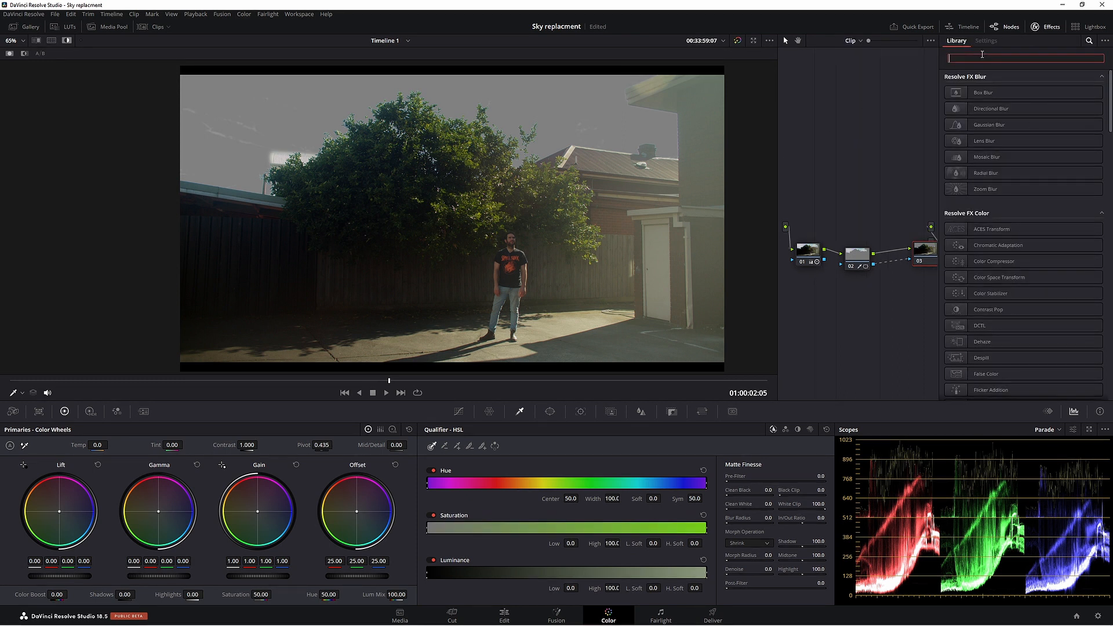
pyautogui.write('sky')
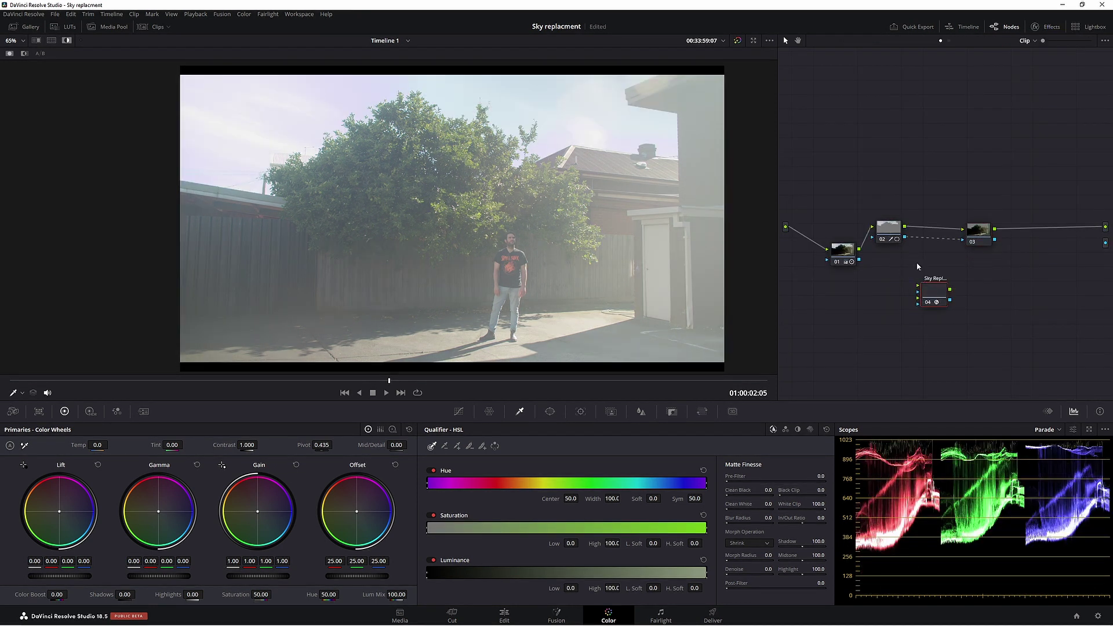
pyautogui.click(933, 291)
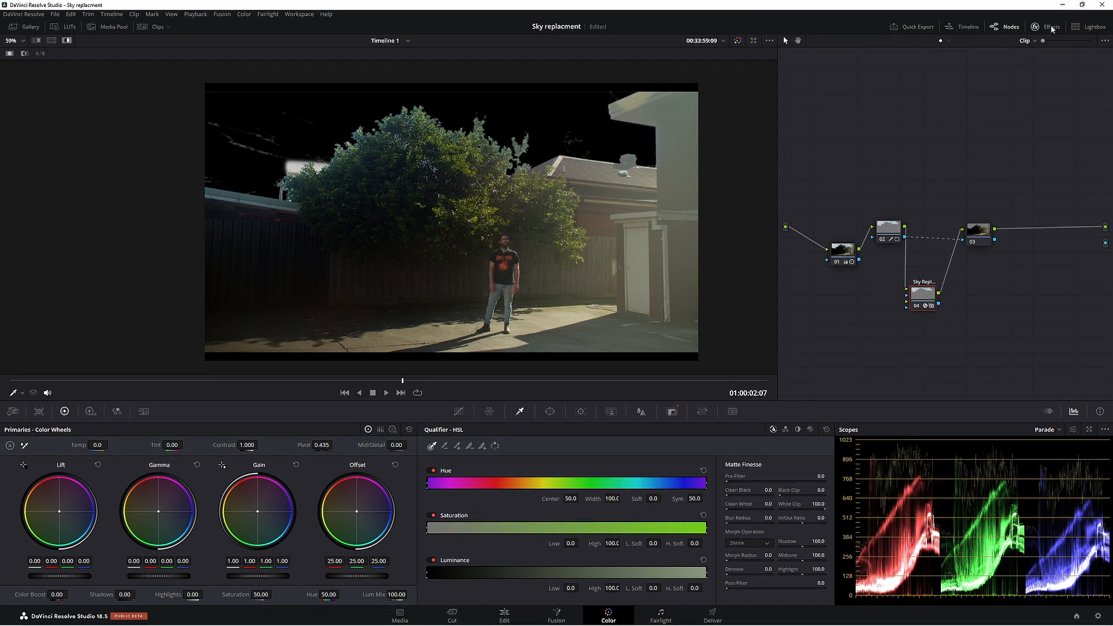
# Set mask refine near 0.6, white level 1.000 and artificial sky opacity to 1.000.
pyautogui.click(1051, 26)
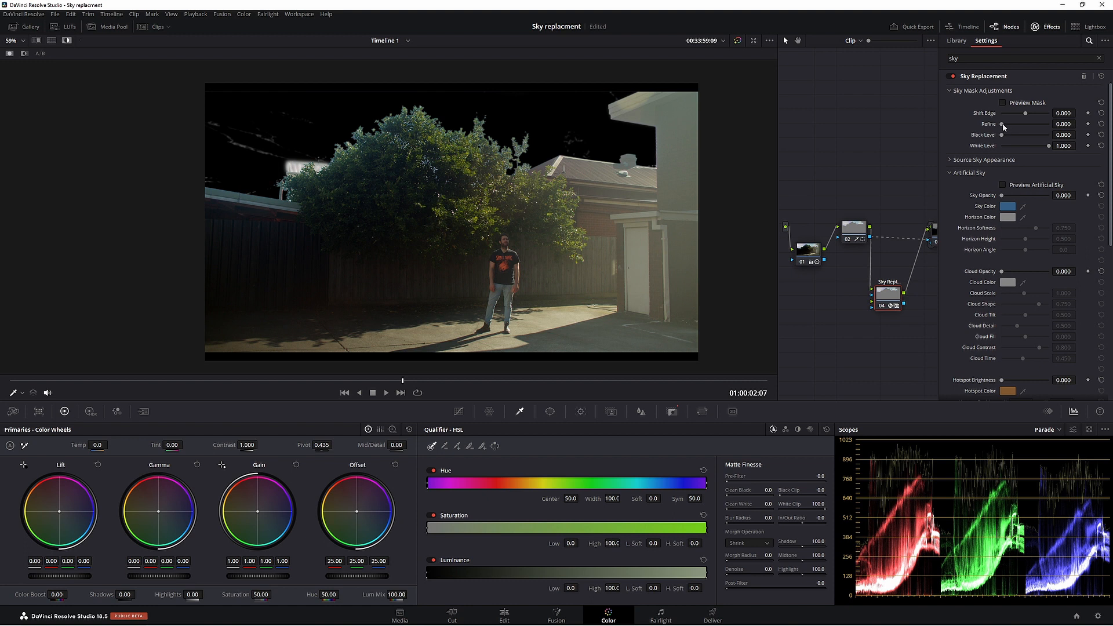
pyautogui.moveTo(1002, 124); pyautogui.dragTo(1012, 124)
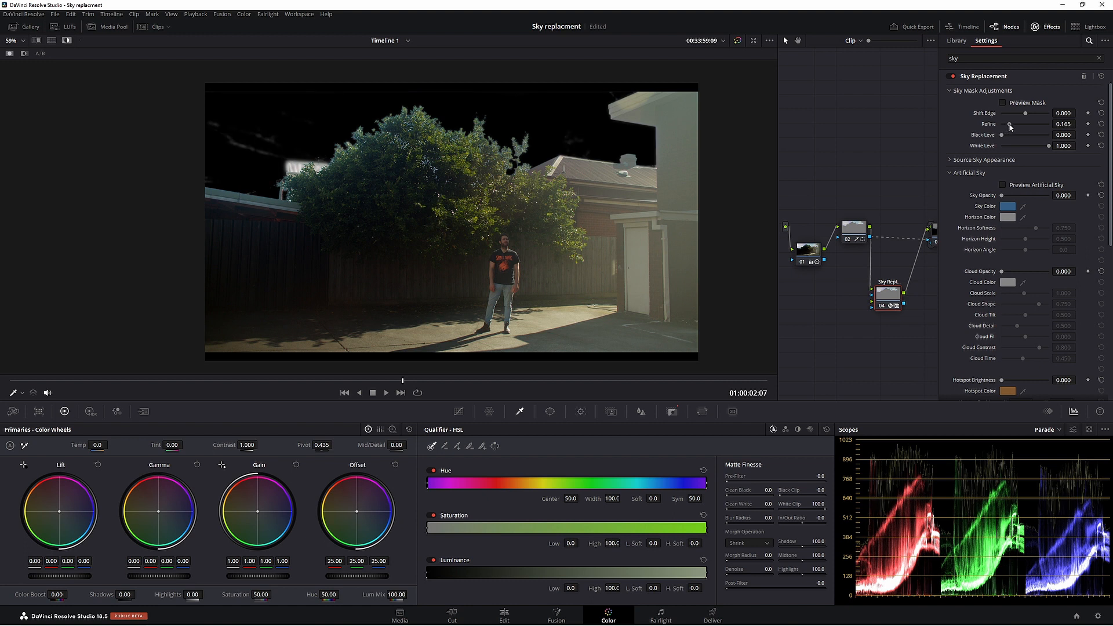
pyautogui.moveTo(1005, 124); pyautogui.dragTo(1026, 124)
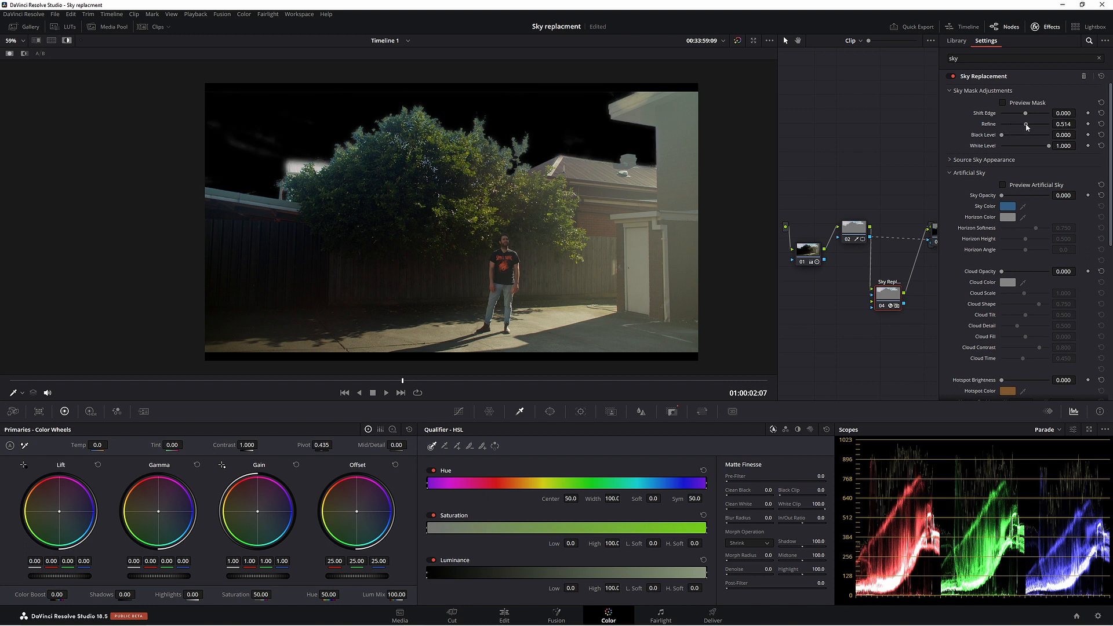
pyautogui.moveTo(1026, 124); pyautogui.dragTo(1031, 124)
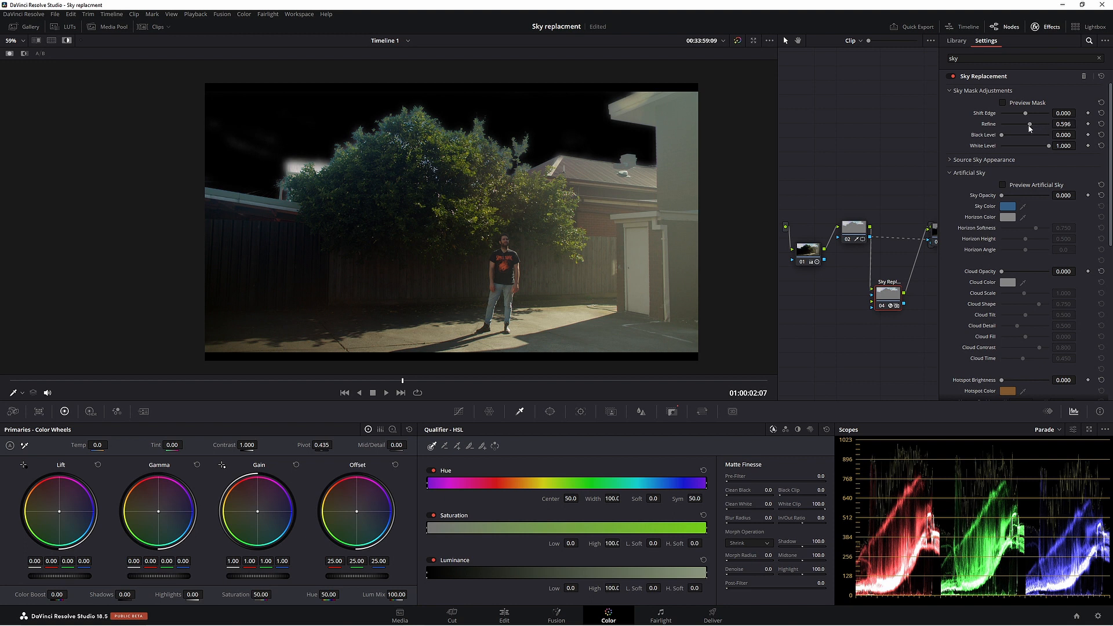
pyautogui.moveTo(1024, 135); pyautogui.dragTo(1006, 134)
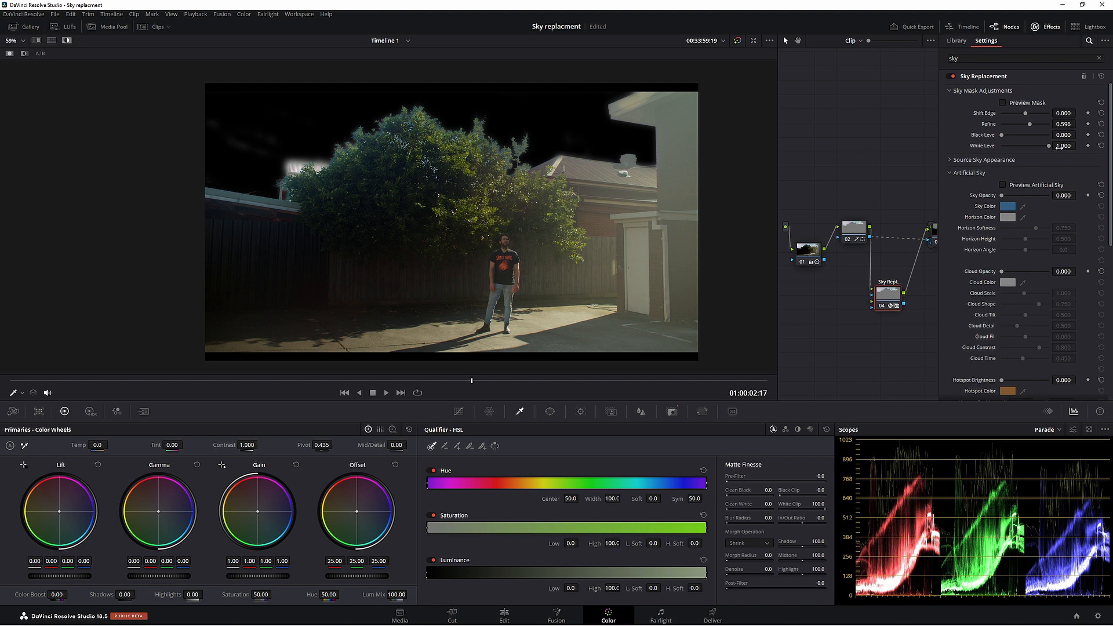
pyautogui.moveTo(1054, 146); pyautogui.dragTo(1044, 146)
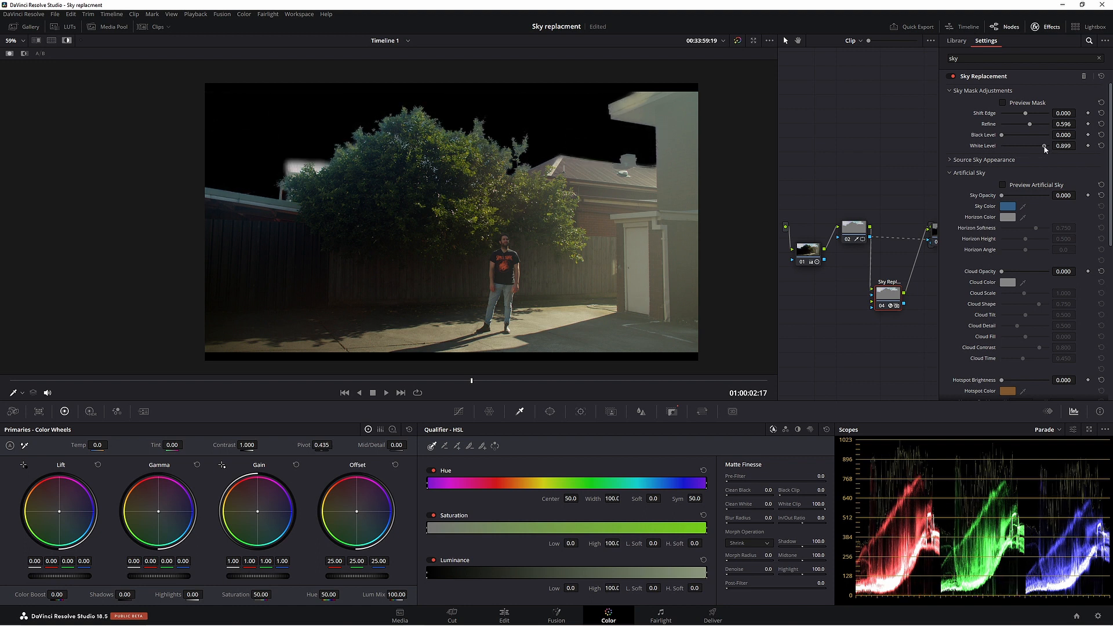
pyautogui.moveTo(1045, 146); pyautogui.dragTo(1071, 146)
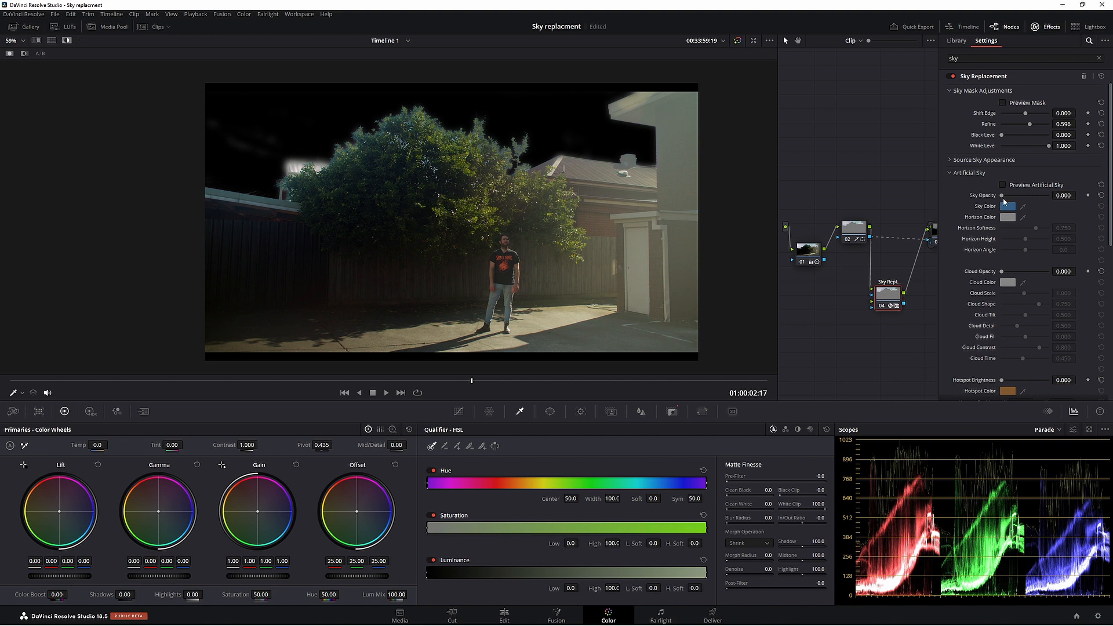
pyautogui.moveTo(1002, 195); pyautogui.dragTo(1086, 195)
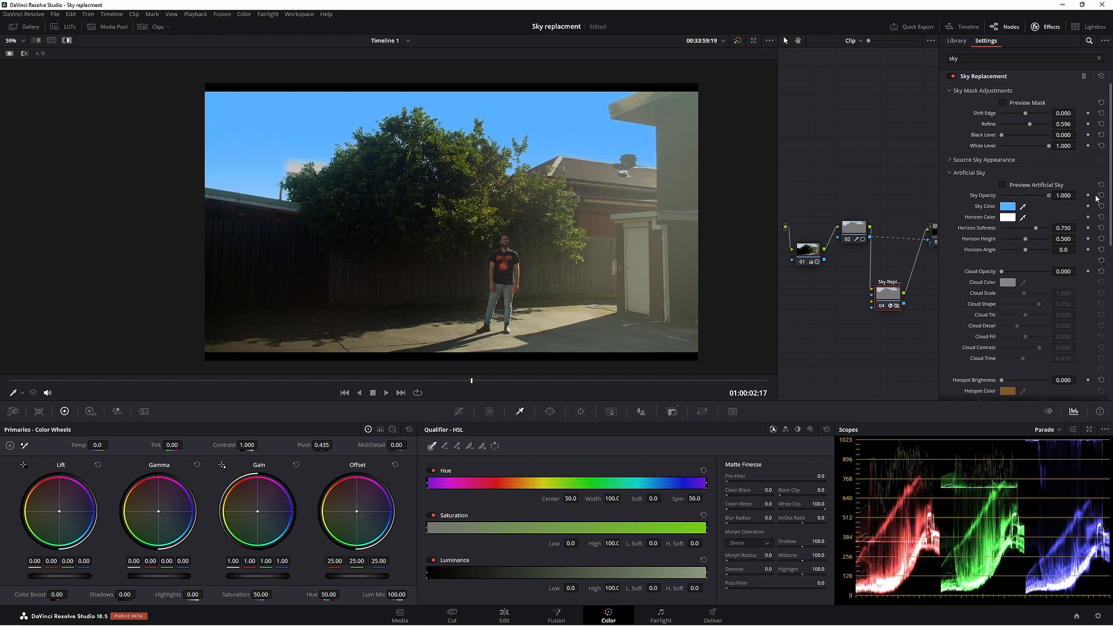
pyautogui.moveTo(1003, 188)
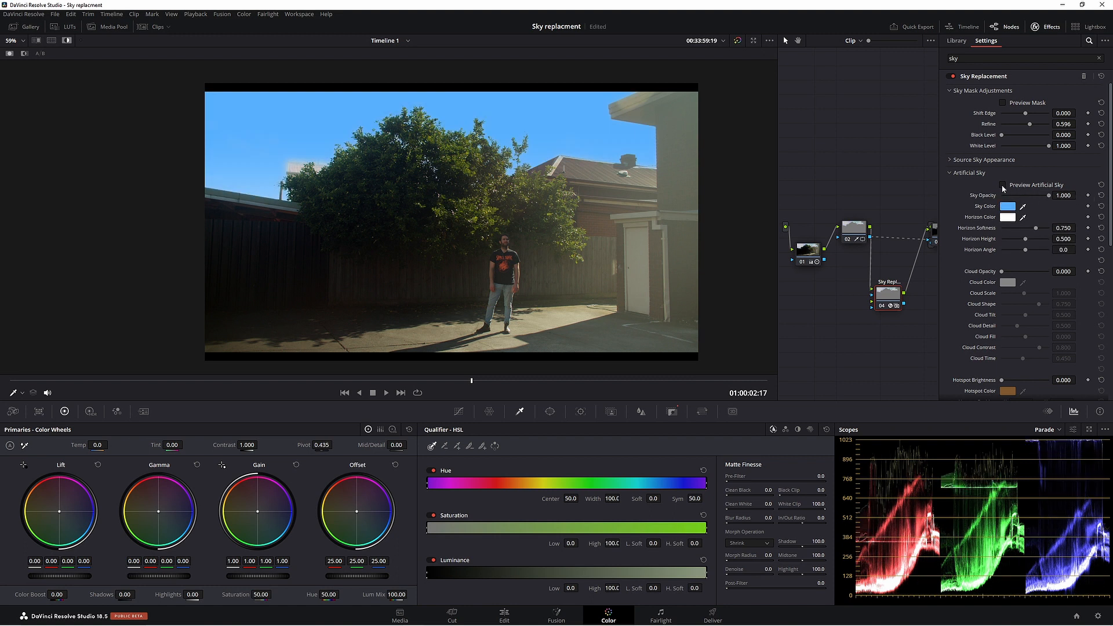
# Preview the artificial sky alone and settle its horizon height around 0.74.
pyautogui.click(1007, 184)
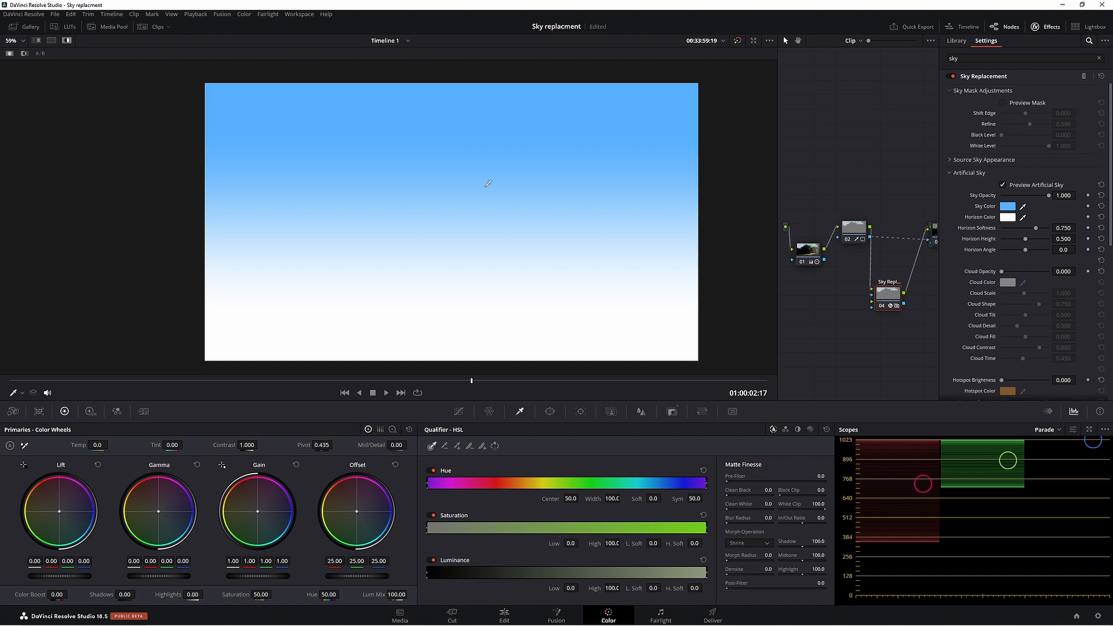
pyautogui.moveTo(552, 239)
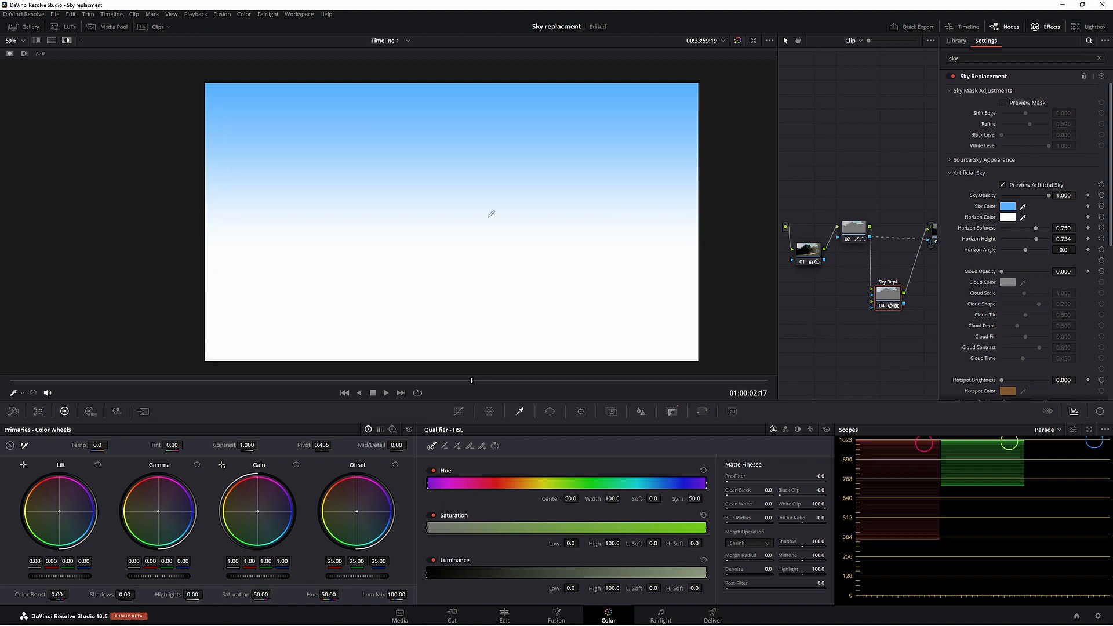
pyautogui.moveTo(1040, 239); pyautogui.dragTo(1033, 239)
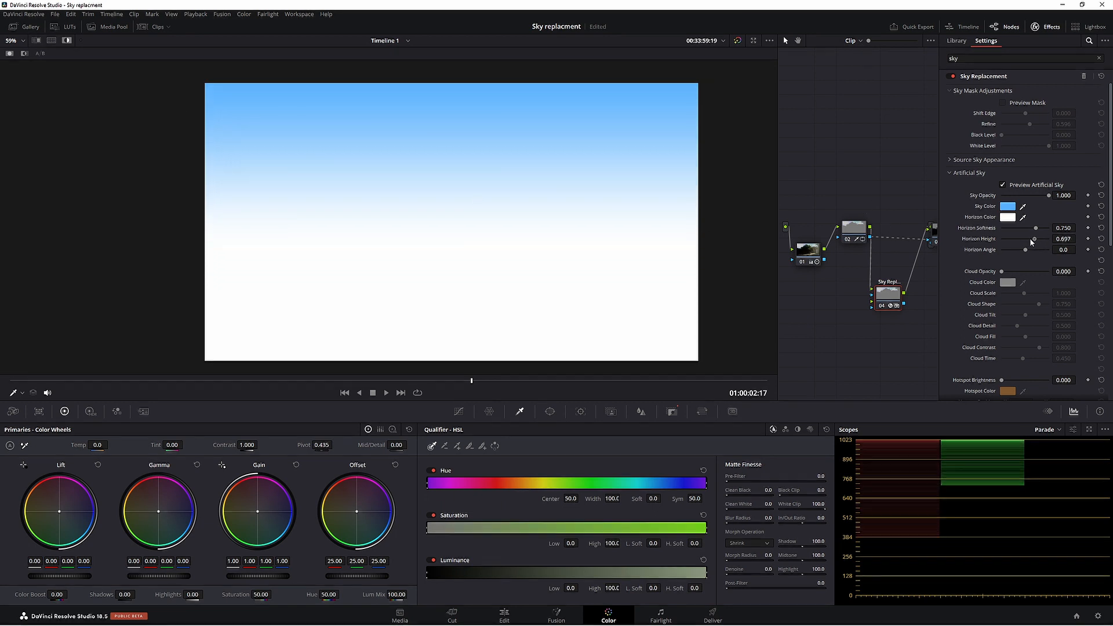
pyautogui.moveTo(1033, 239); pyautogui.dragTo(1027, 239)
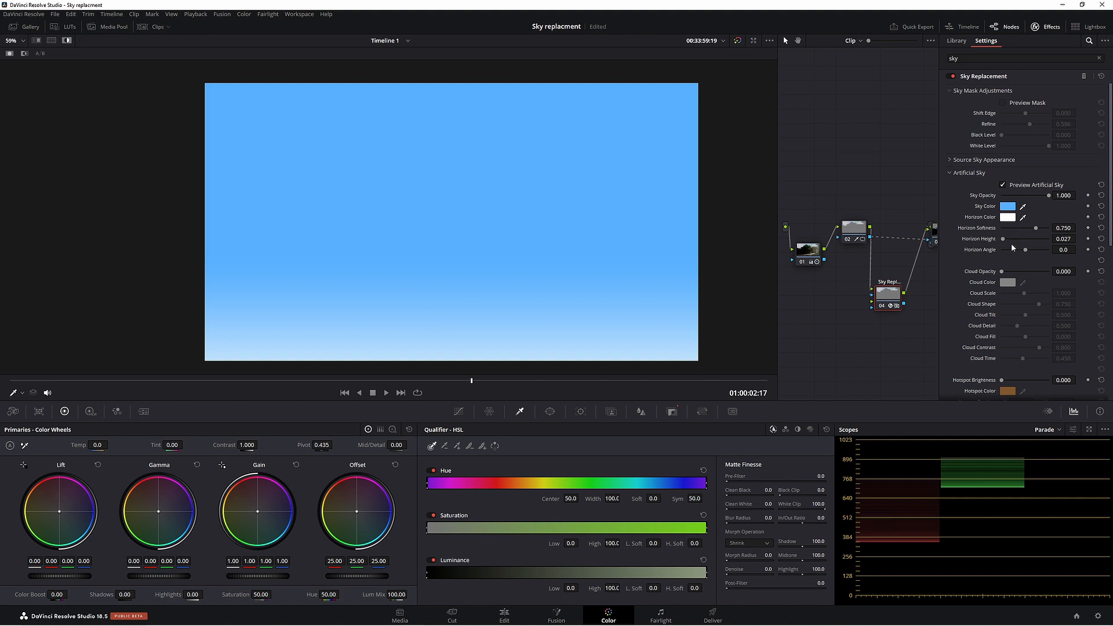
pyautogui.moveTo(1025, 239); pyautogui.dragTo(1037, 239)
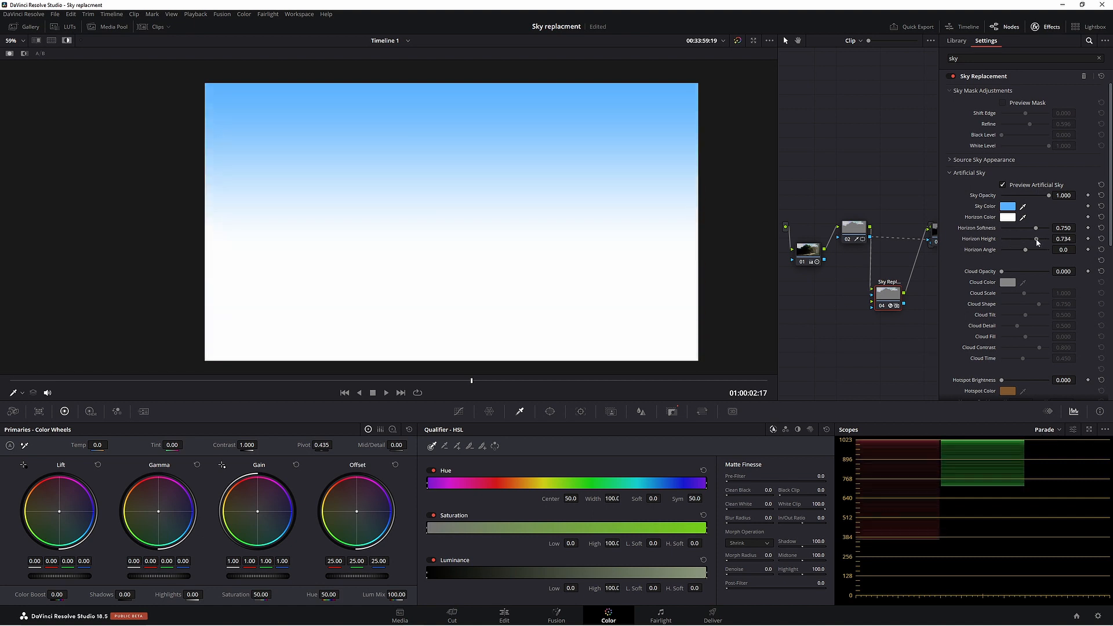
pyautogui.moveTo(1036, 239); pyautogui.dragTo(1038, 239)
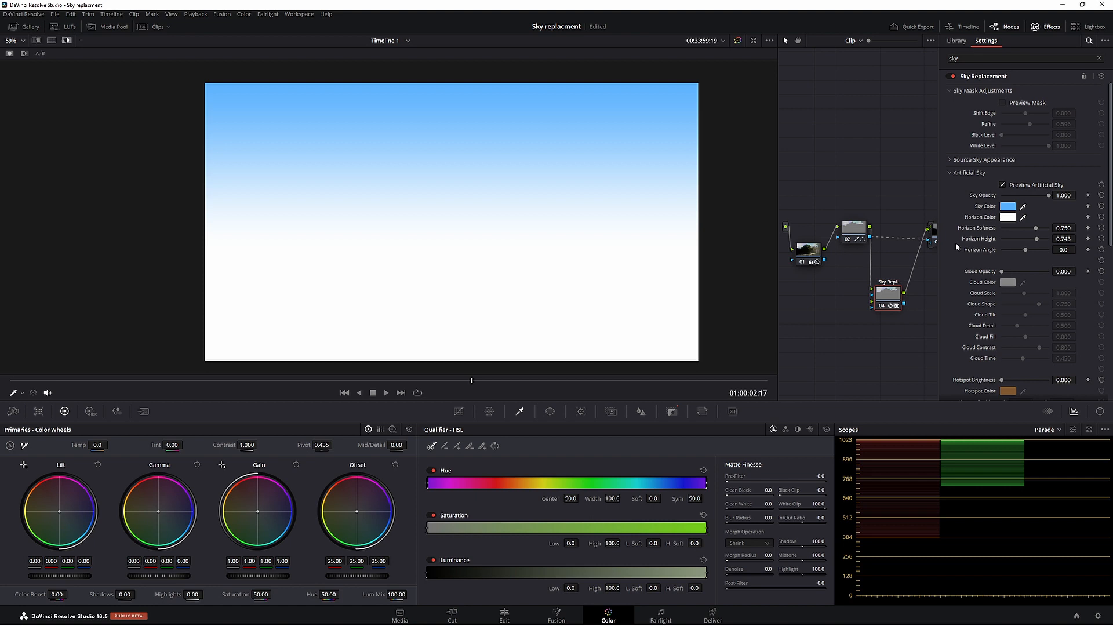
pyautogui.moveTo(928, 389)
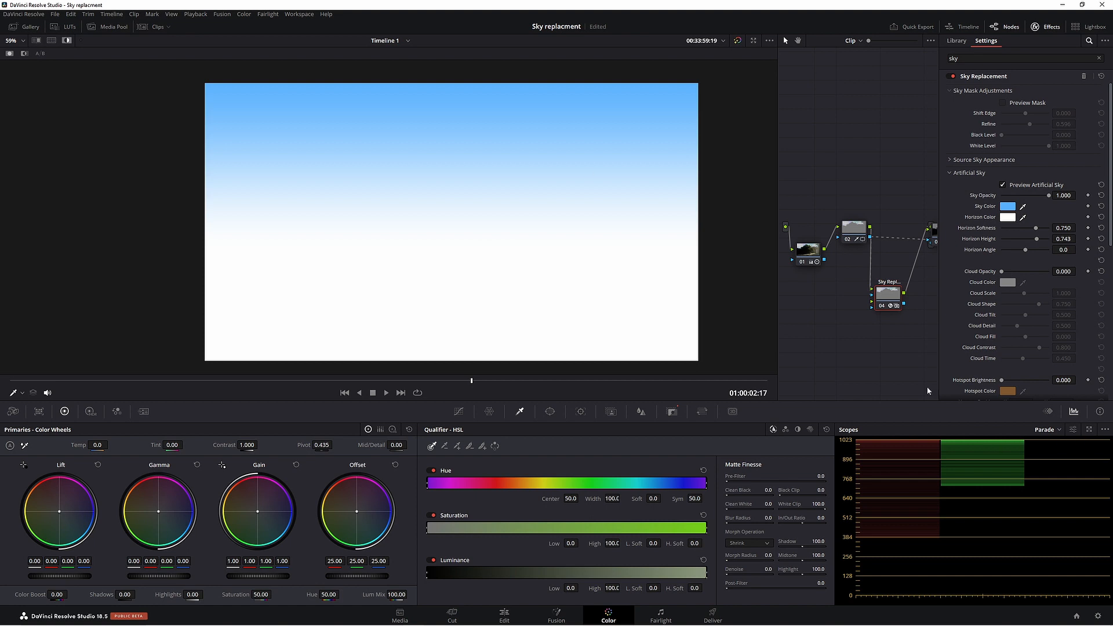
# Set horizon softness to about 0.82 and return the horizon angle to 0.
pyautogui.moveTo(1054, 228); pyautogui.dragTo(1023, 229)
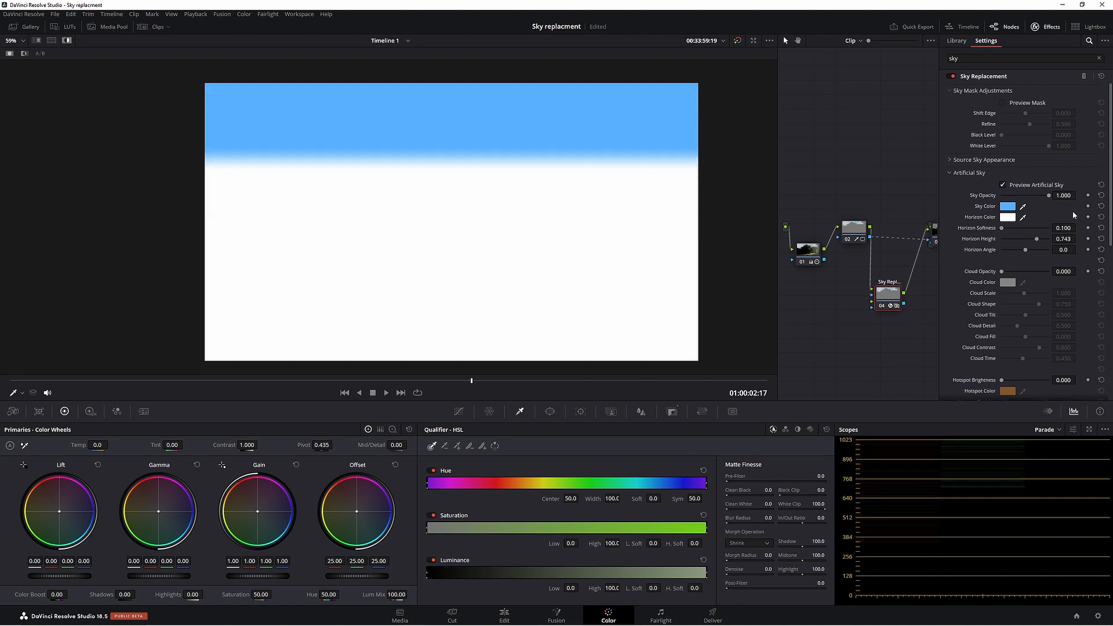
pyautogui.moveTo(1037, 227); pyautogui.dragTo(1042, 228)
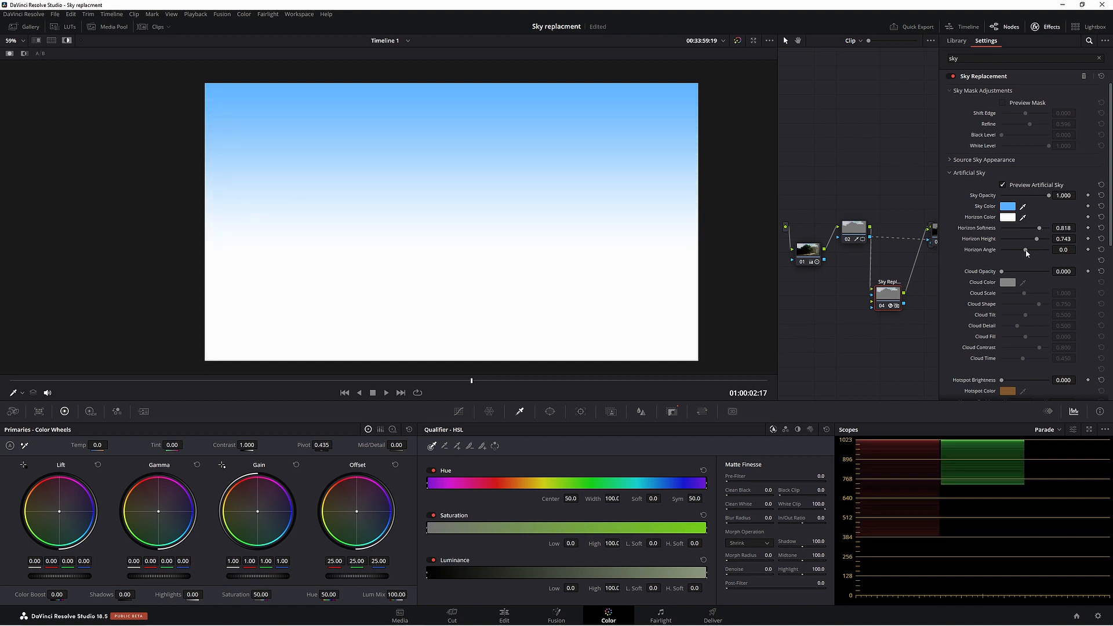
pyautogui.moveTo(1027, 251); pyautogui.dragTo(1050, 250)
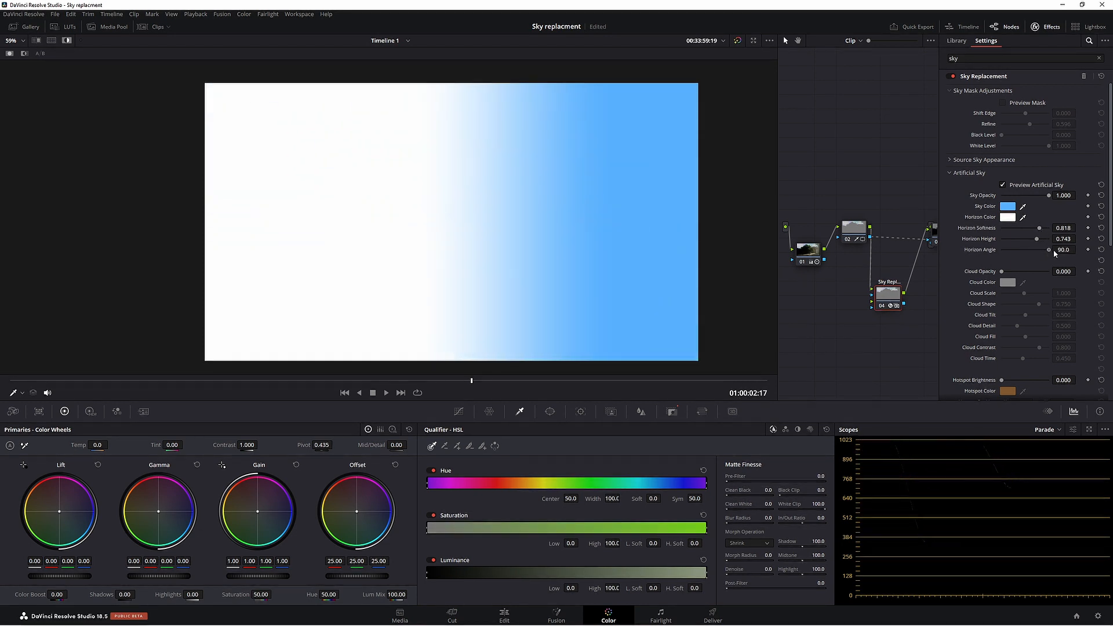
pyautogui.moveTo(1065, 250); pyautogui.dragTo(1044, 249)
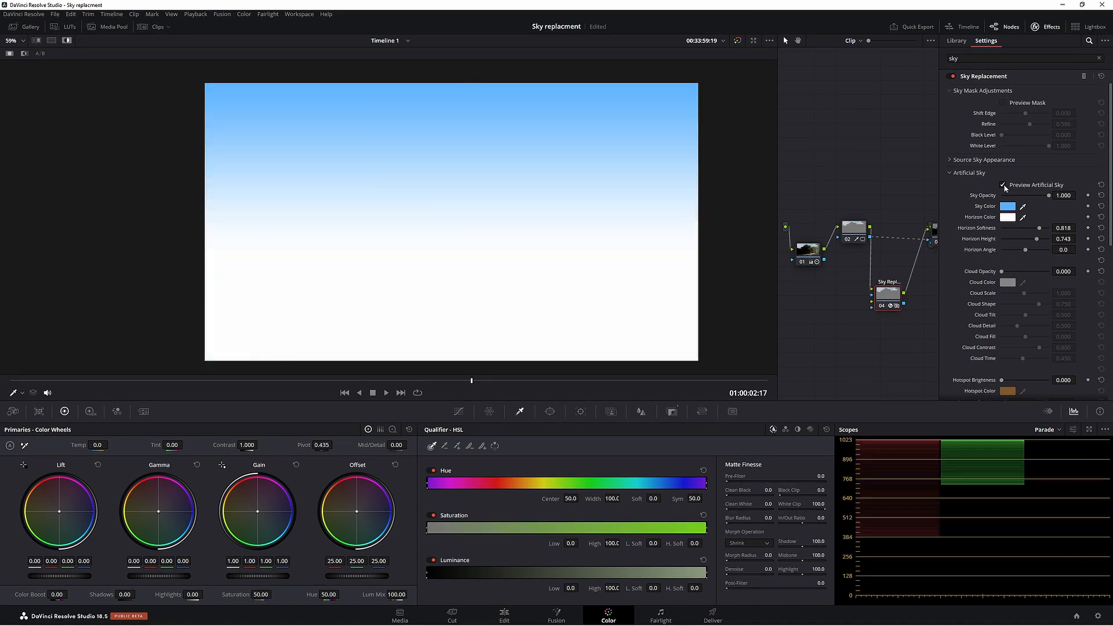
# Show the composite again and pick a slightly paler blue as the sky colour.
pyautogui.click(1005, 184)
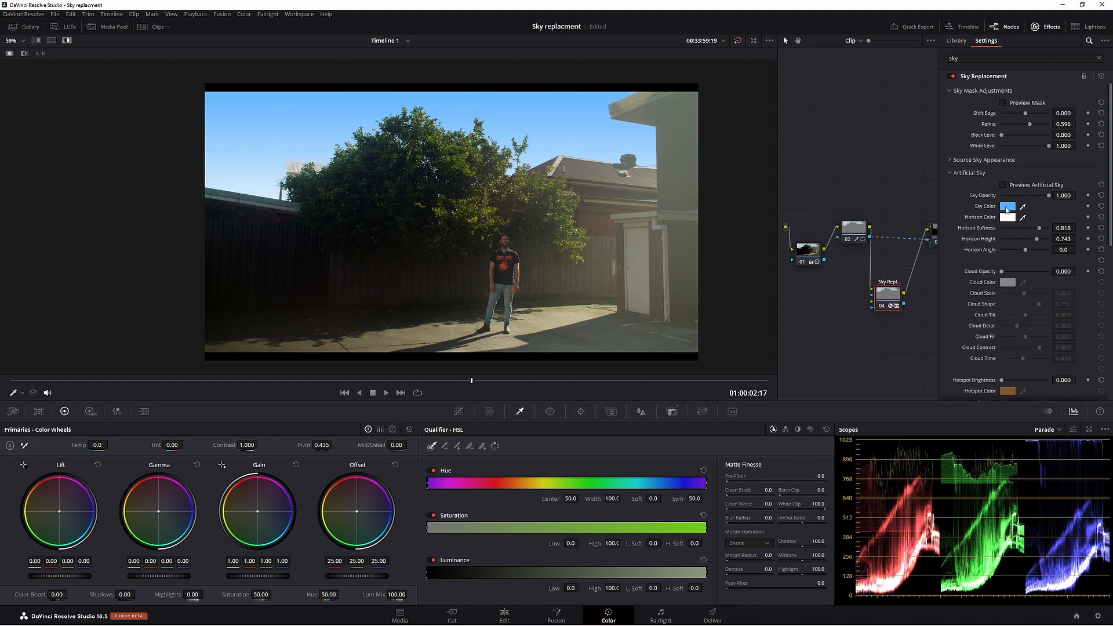
pyautogui.click(1008, 206)
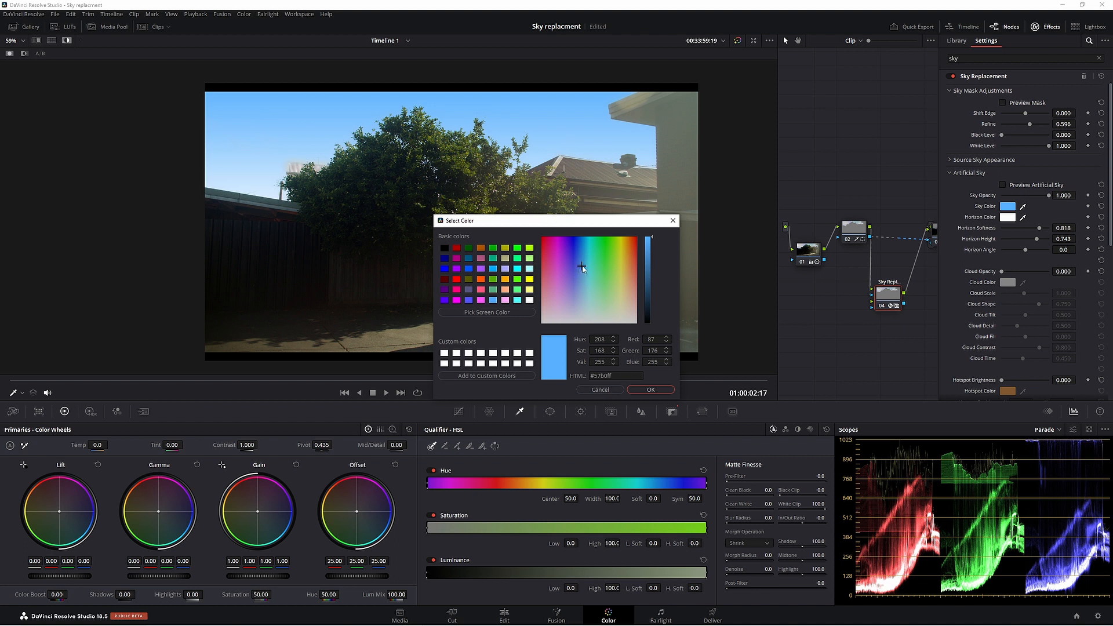
pyautogui.click(582, 278)
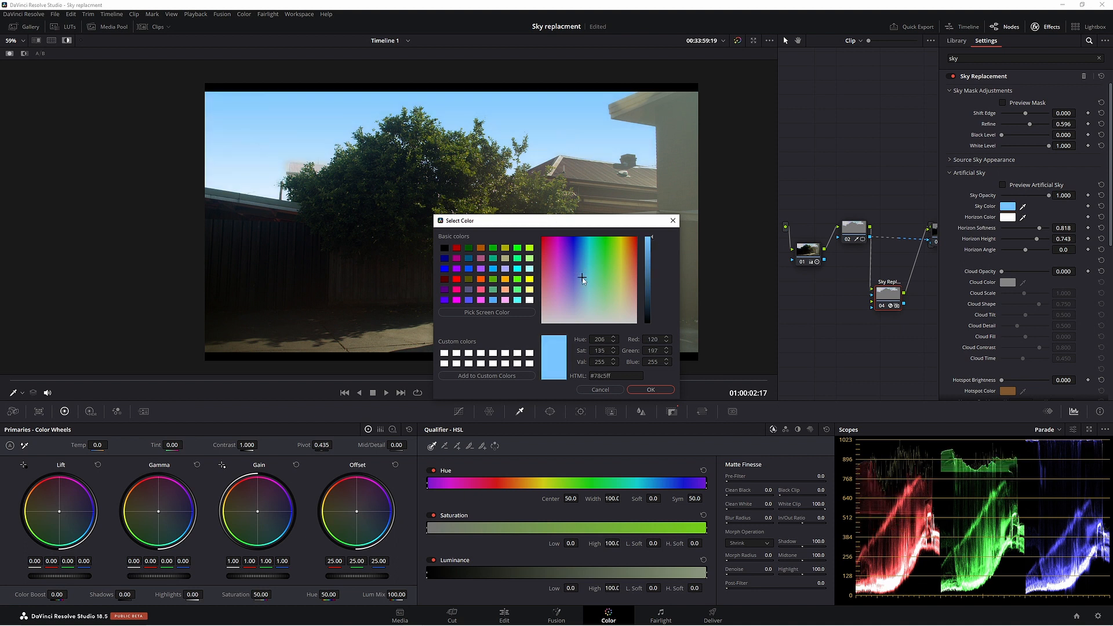
pyautogui.click(582, 286)
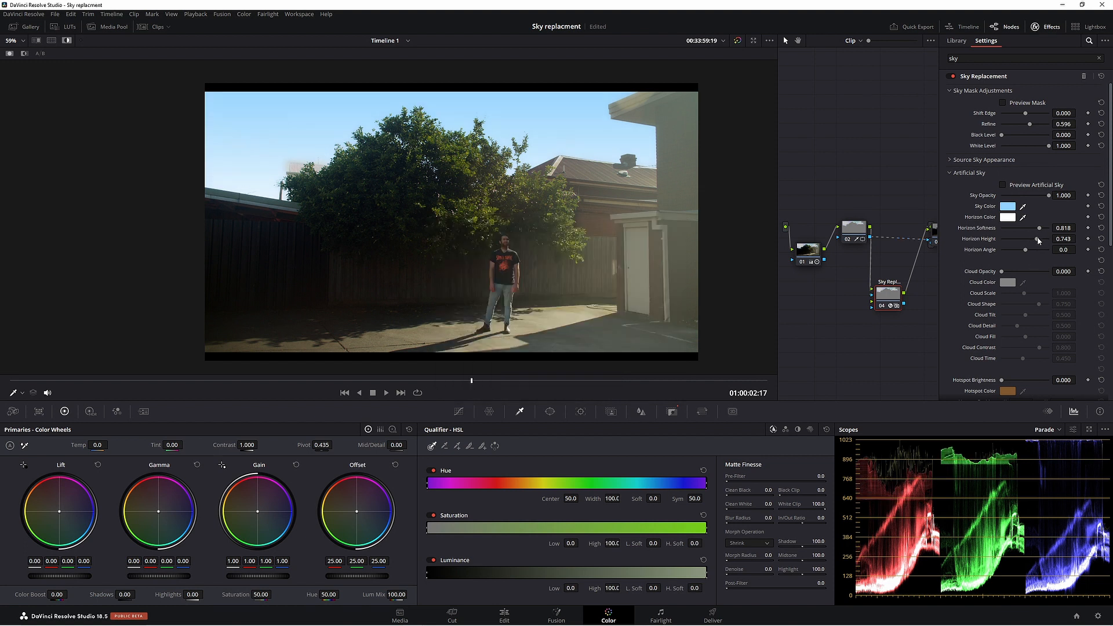
# Adjust the horizon height to about 0.81.
pyautogui.moveTo(1037, 239); pyautogui.dragTo(1036, 239)
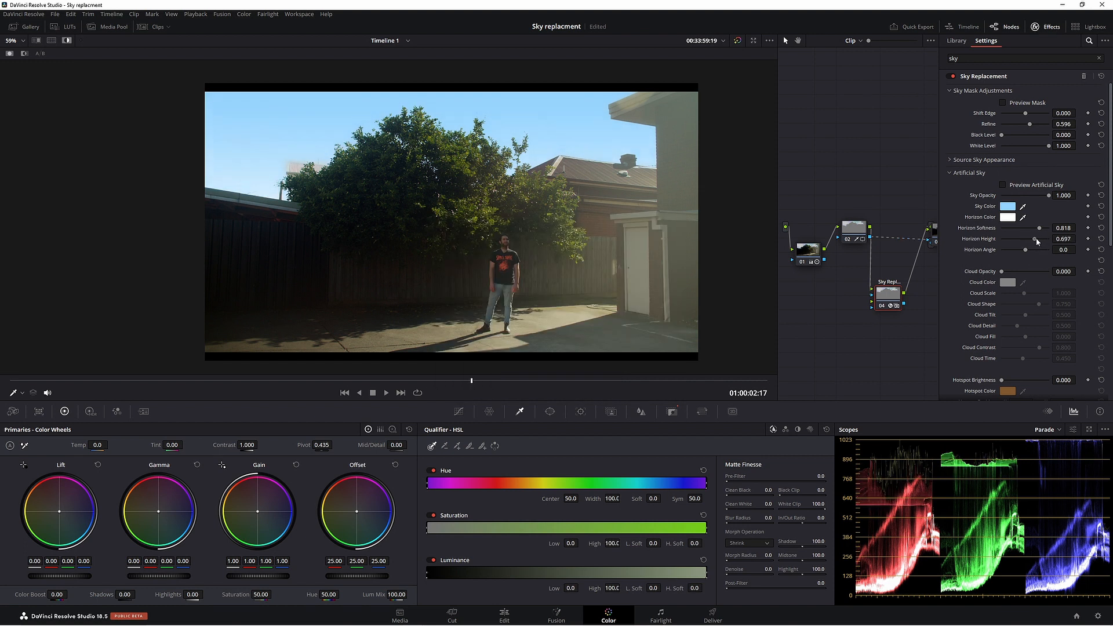
pyautogui.moveTo(1036, 239); pyautogui.dragTo(1031, 239)
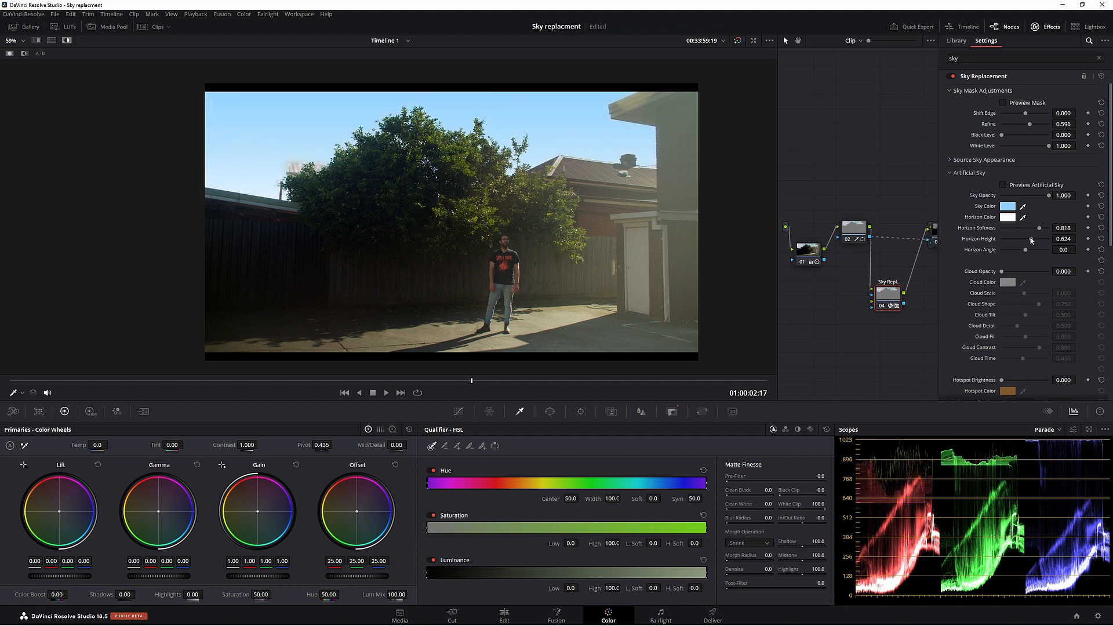
pyautogui.moveTo(1032, 239); pyautogui.dragTo(1040, 239)
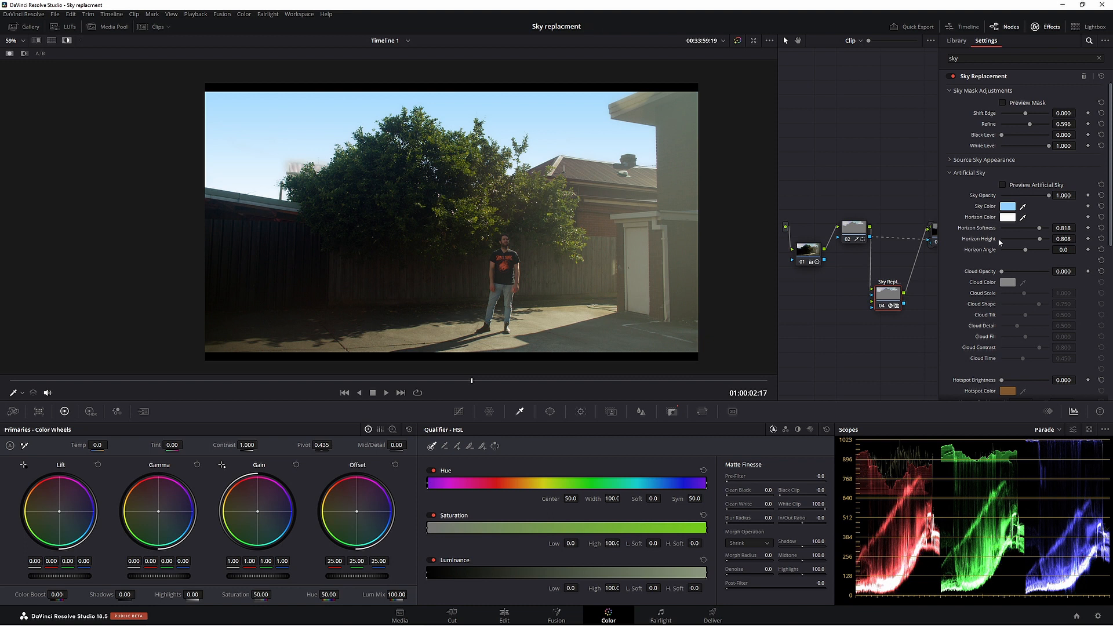
pyautogui.click(982, 90)
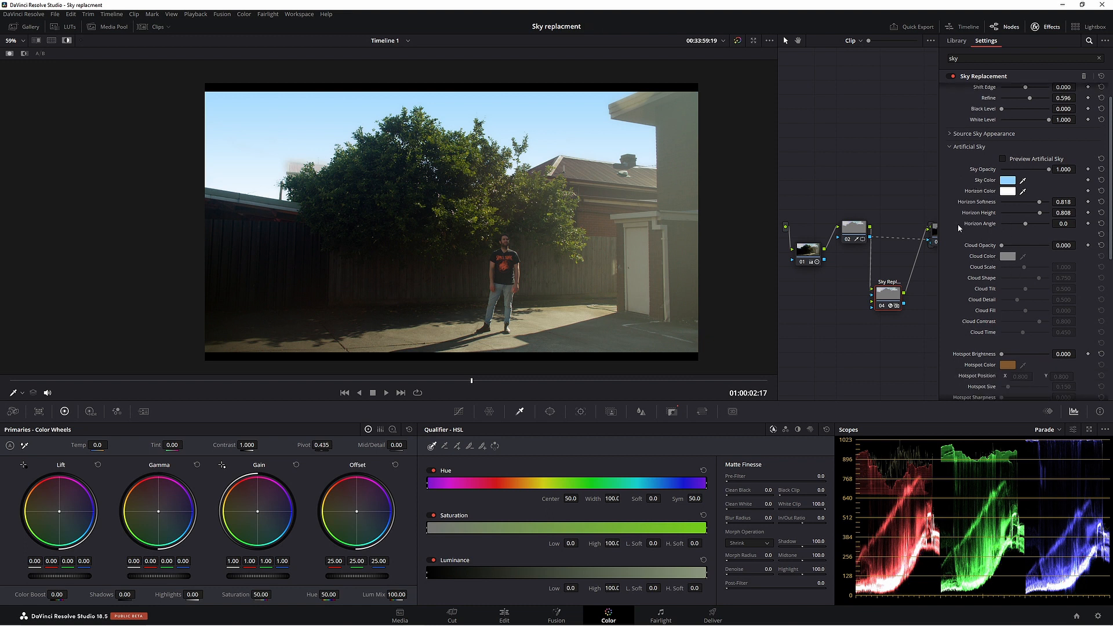
pyautogui.moveTo(1007, 251)
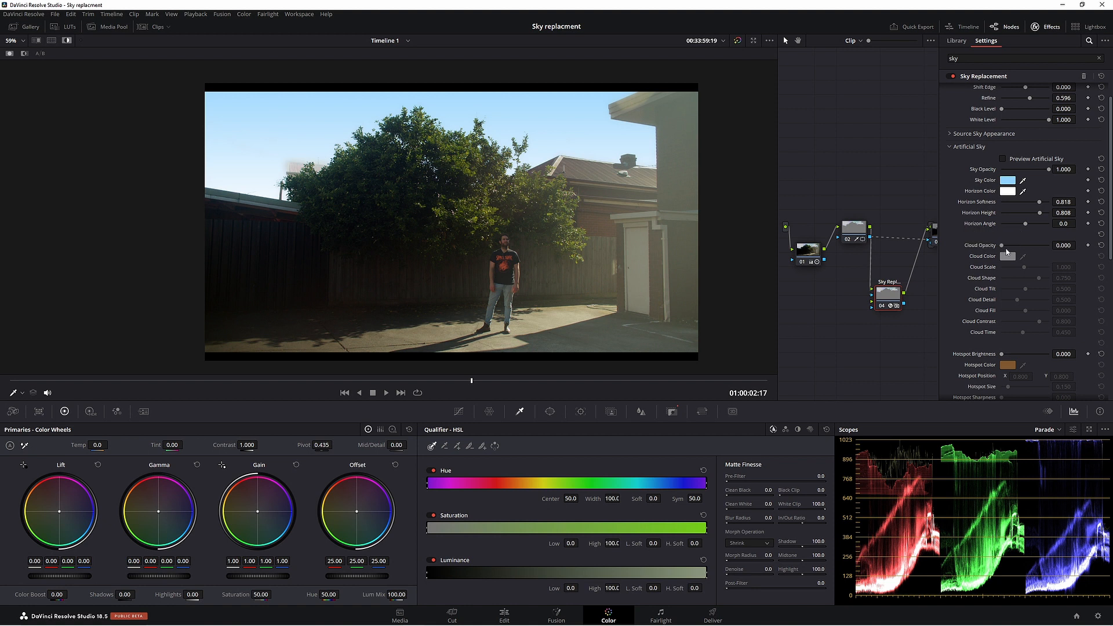
# Make the clouds opaque, add detail, scale them to about 0.6 and increase the tilt.
pyautogui.moveTo(1000, 244); pyautogui.dragTo(1011, 245)
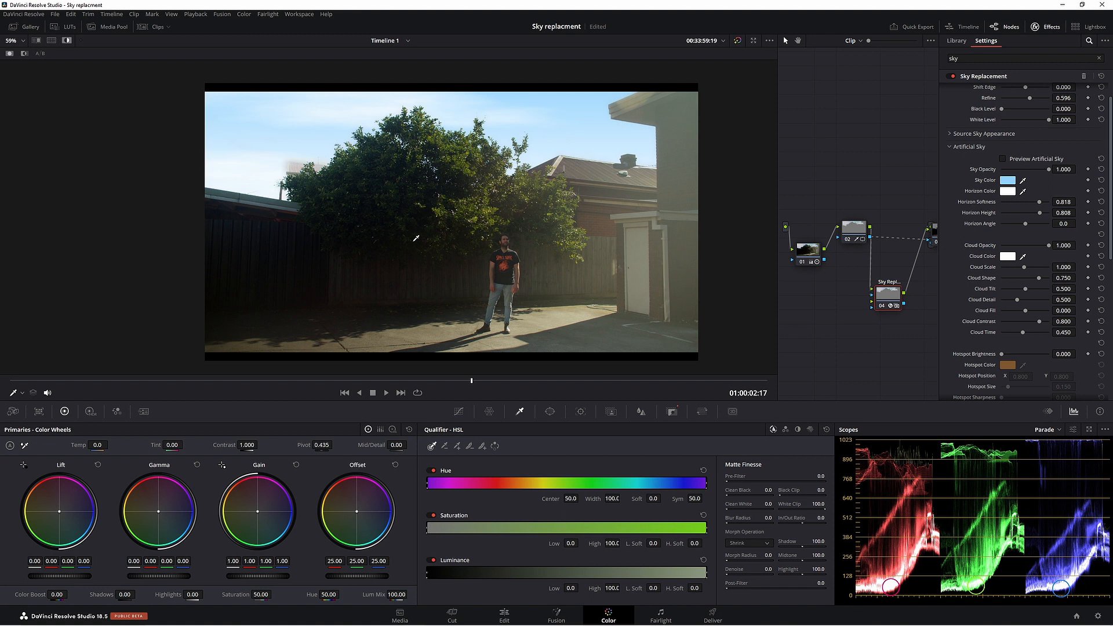
pyautogui.moveTo(929, 207)
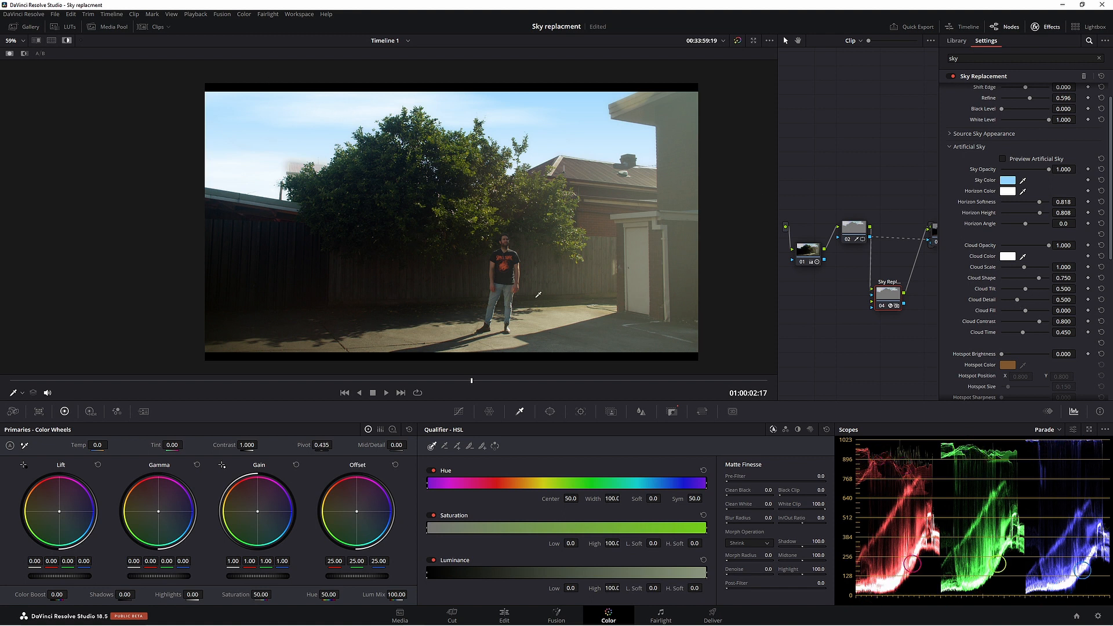
pyautogui.moveTo(735, 207)
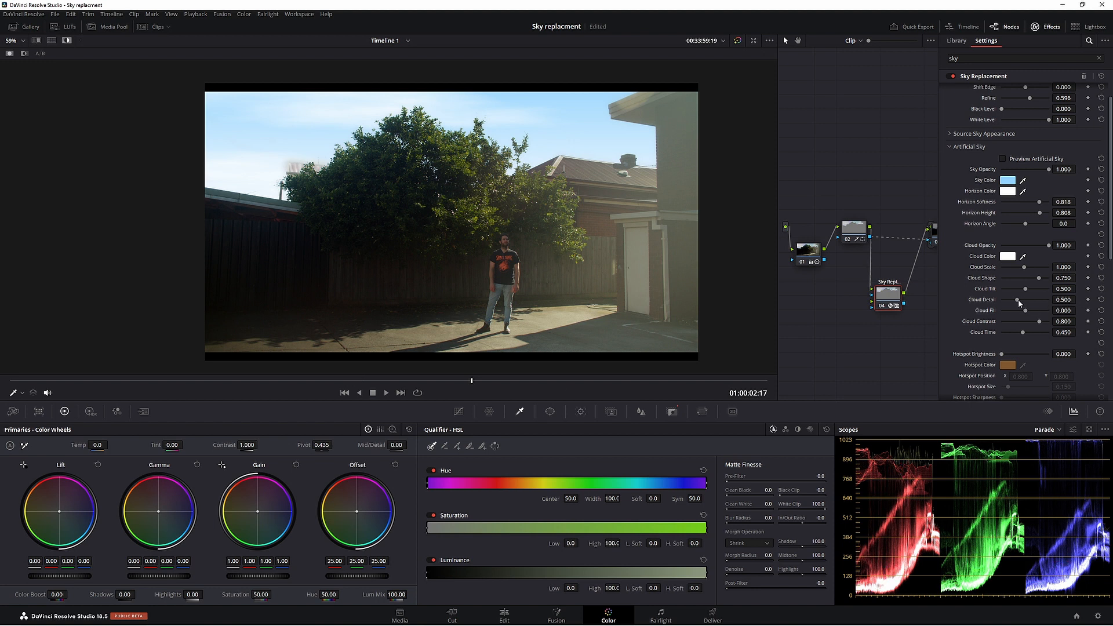
pyautogui.moveTo(1017, 299); pyautogui.dragTo(1023, 300)
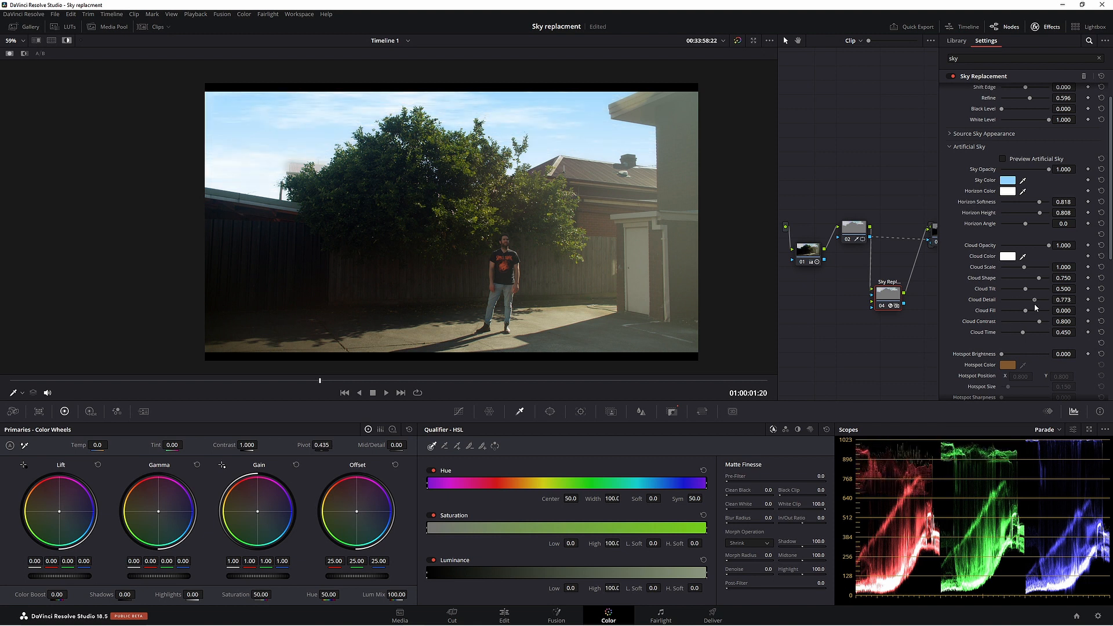
pyautogui.moveTo(1034, 299); pyautogui.dragTo(1028, 300)
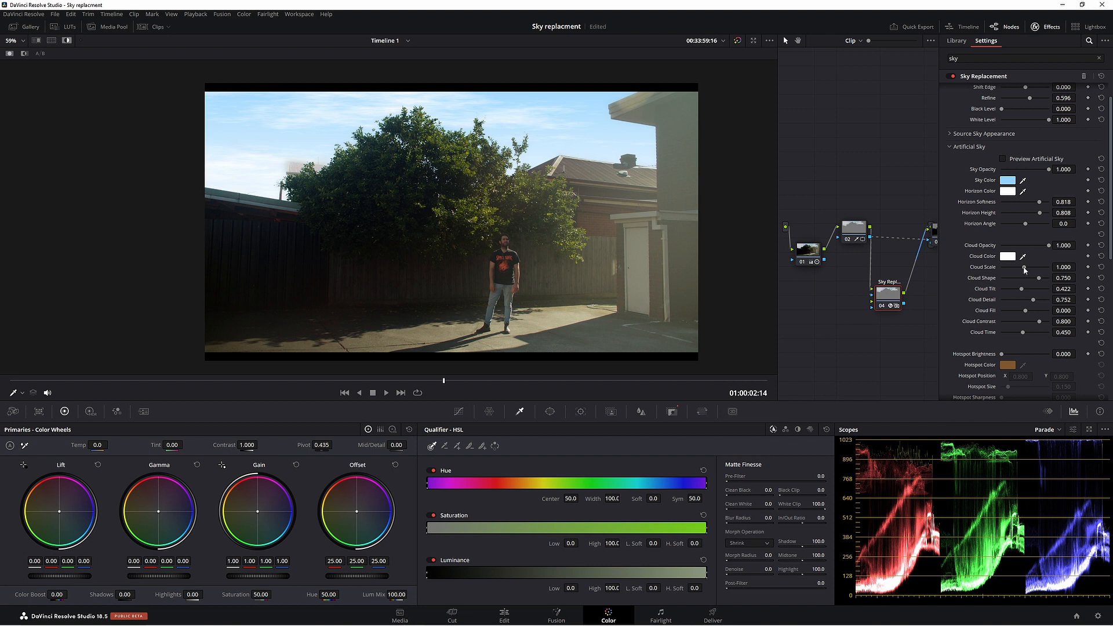
pyautogui.moveTo(1020, 266); pyautogui.dragTo(1047, 266)
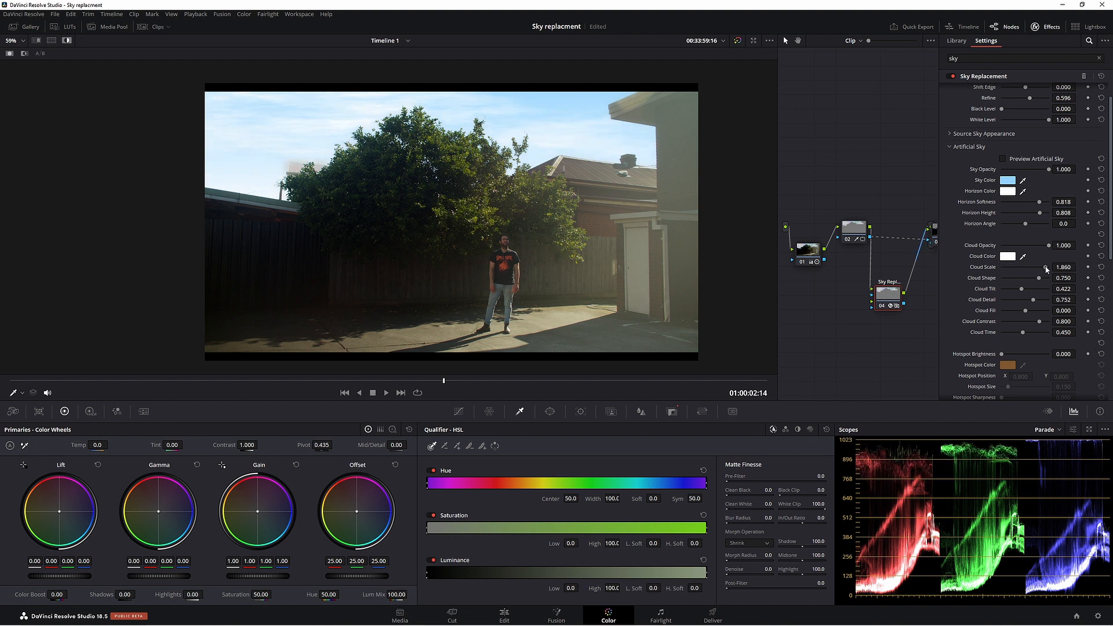
pyautogui.moveTo(1043, 266); pyautogui.dragTo(1017, 266)
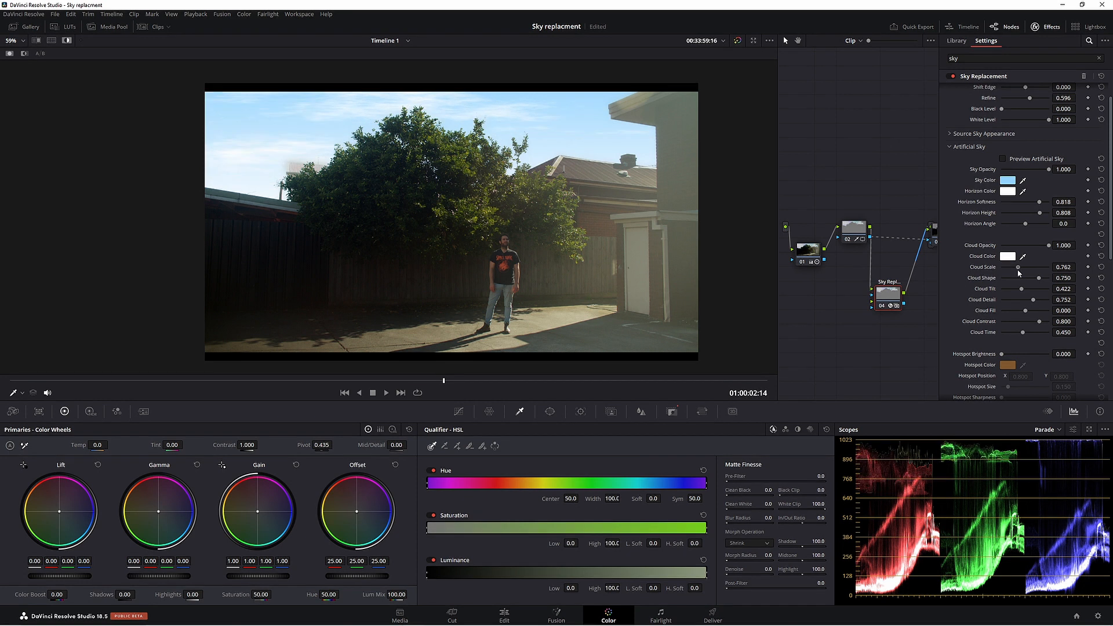
pyautogui.moveTo(1039, 267); pyautogui.dragTo(1017, 267)
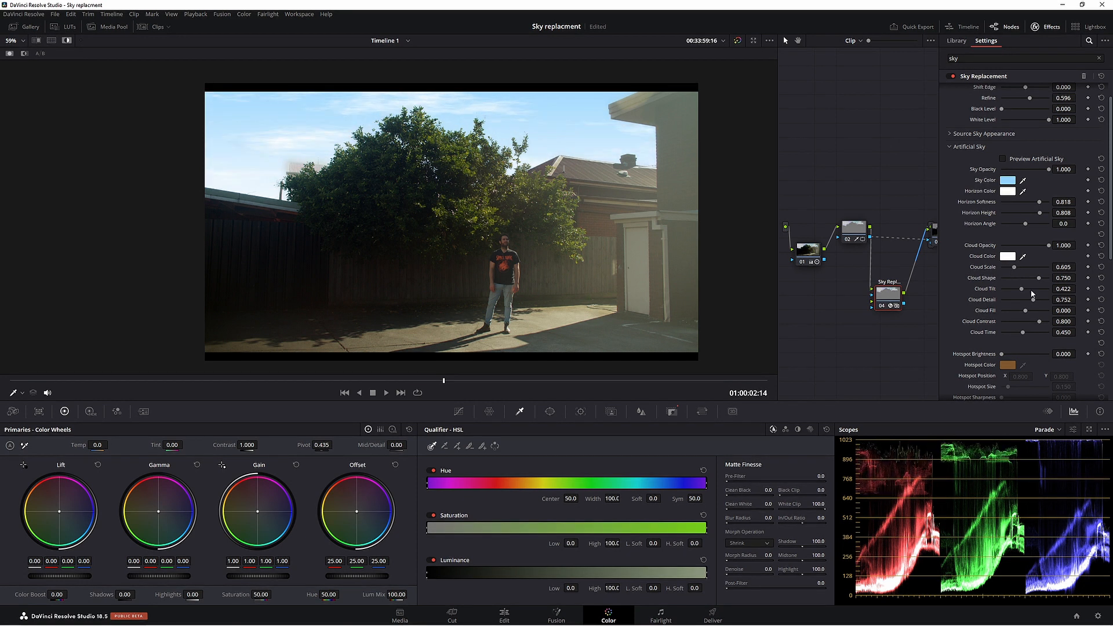
pyautogui.moveTo(1022, 289); pyautogui.dragTo(1044, 289)
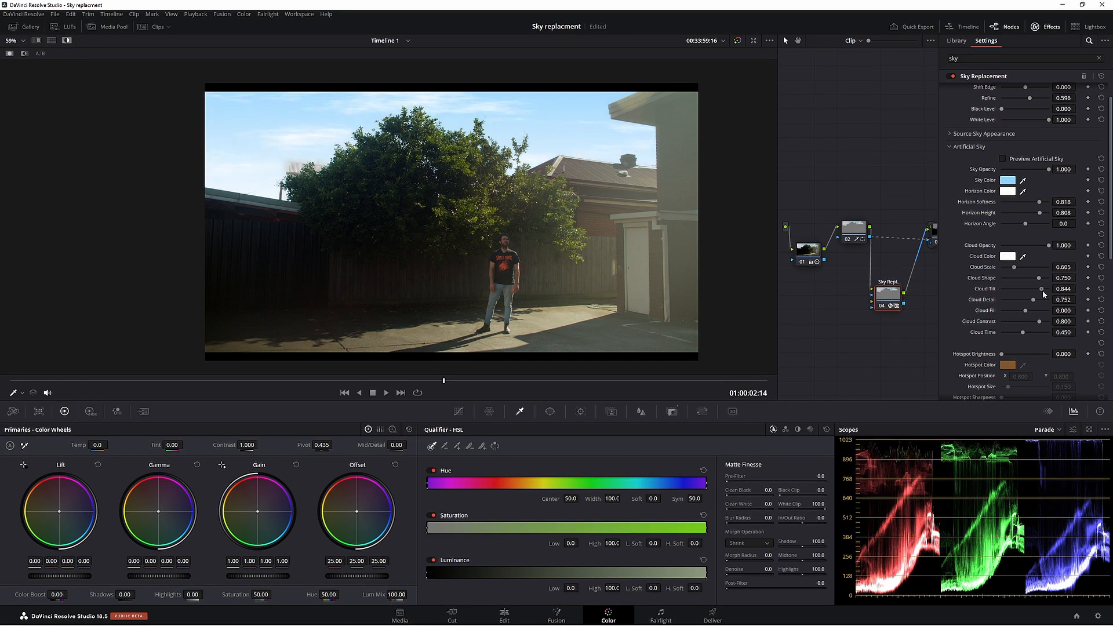
# Lower cloud fill to about 0.21 and set cloud contrast to 0.642.
pyautogui.moveTo(1041, 288); pyautogui.dragTo(1032, 300)
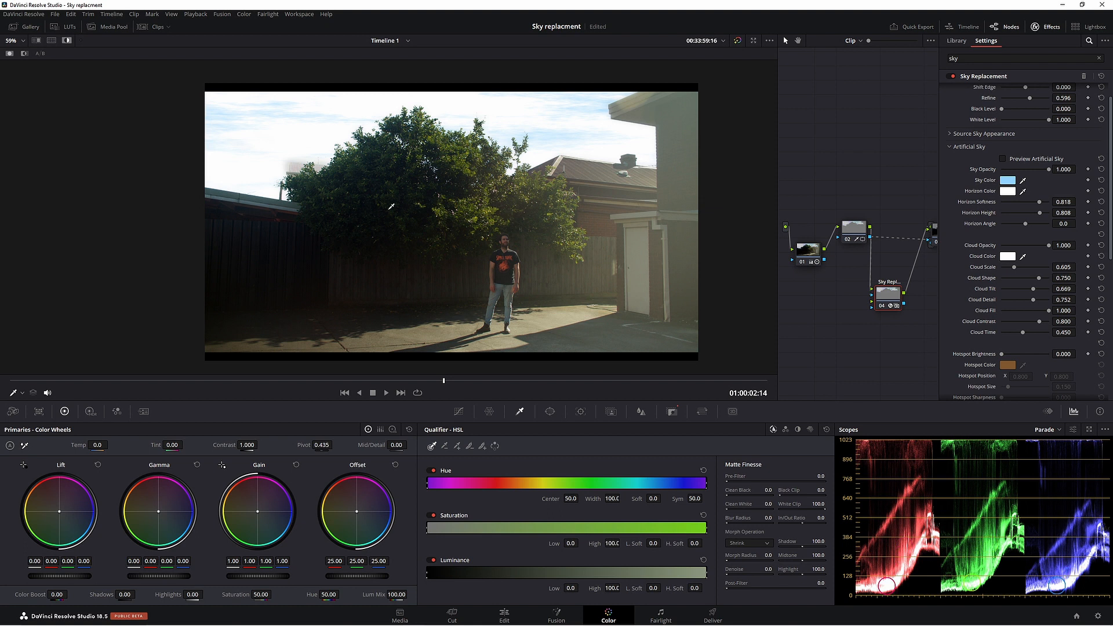
pyautogui.moveTo(1048, 311); pyautogui.dragTo(1041, 311)
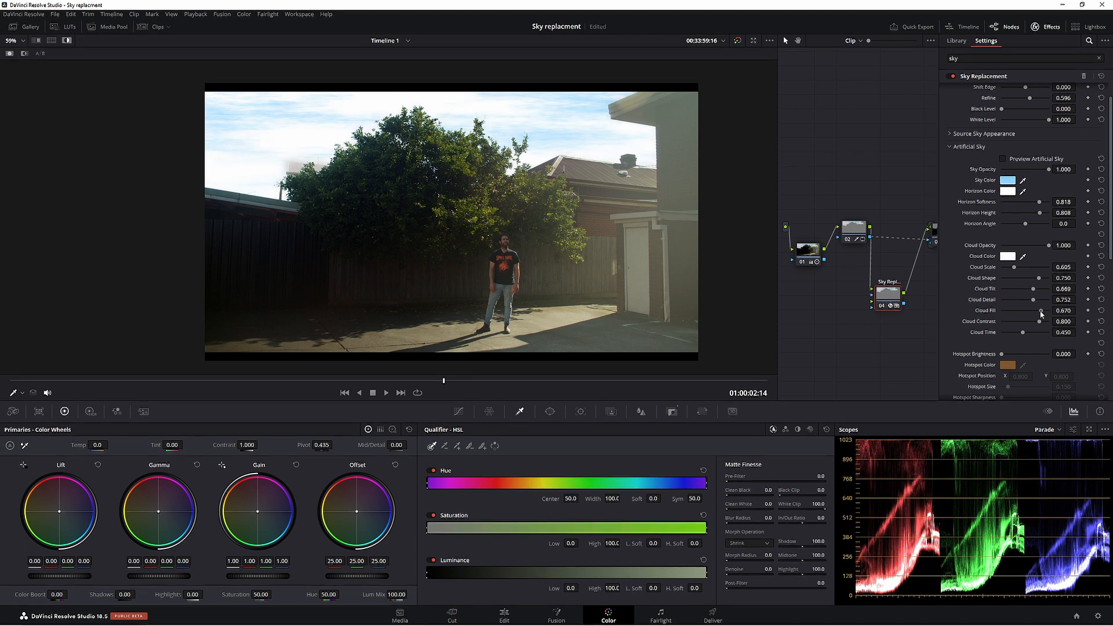
pyautogui.moveTo(1040, 311); pyautogui.dragTo(1011, 311)
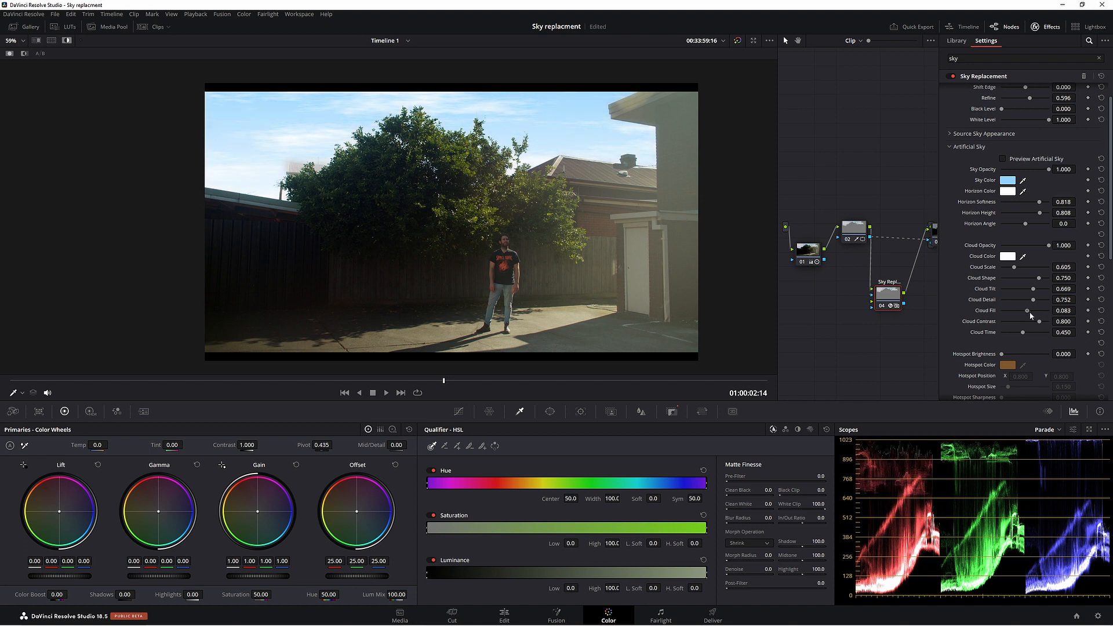
pyautogui.moveTo(1030, 311); pyautogui.dragTo(1037, 311)
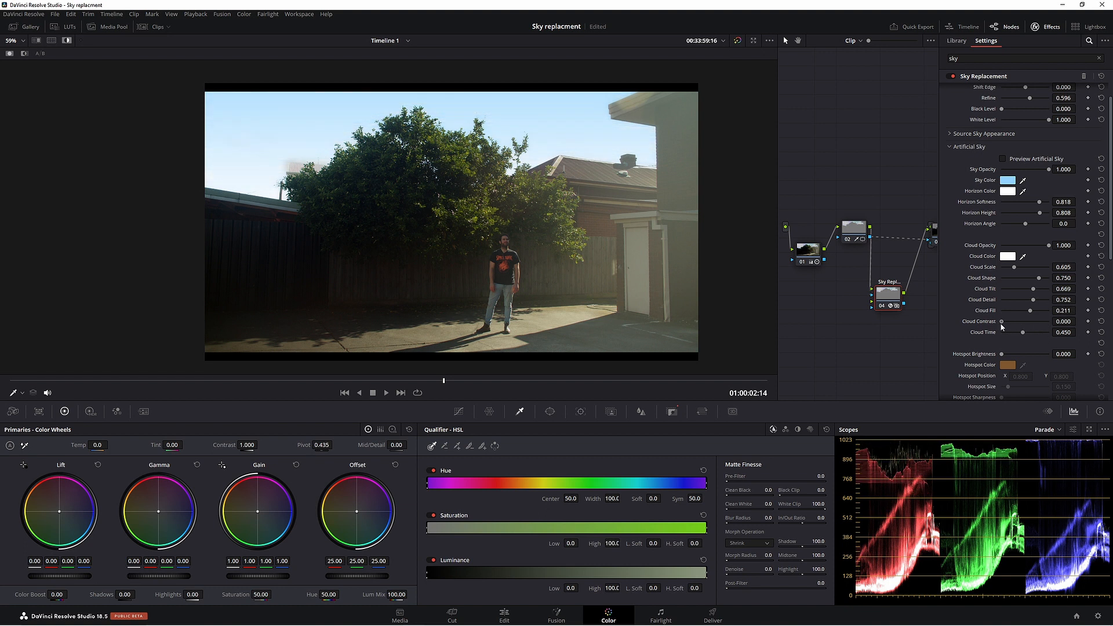
pyautogui.moveTo(1023, 327); pyautogui.dragTo(1047, 327)
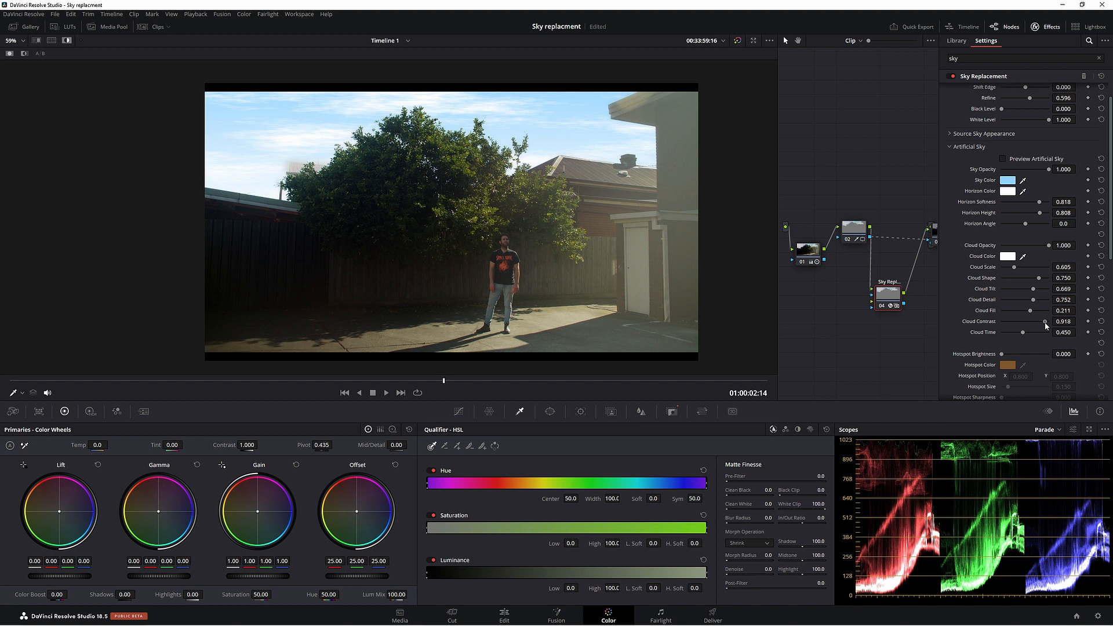
pyautogui.moveTo(1050, 321); pyautogui.dragTo(1032, 327)
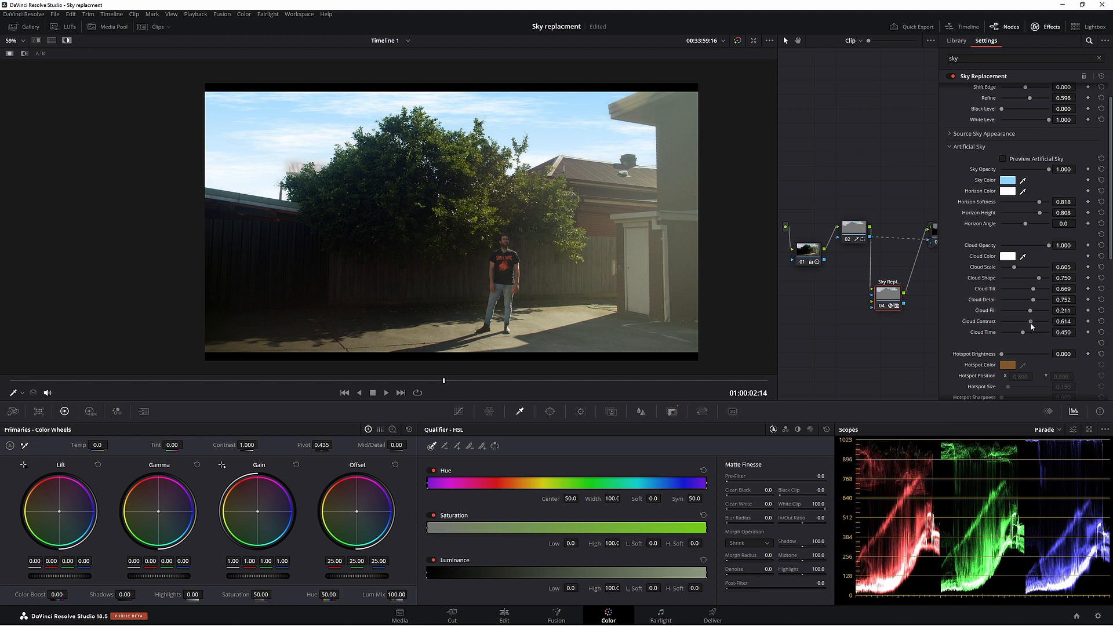
pyautogui.moveTo(1032, 325); pyautogui.dragTo(1034, 325)
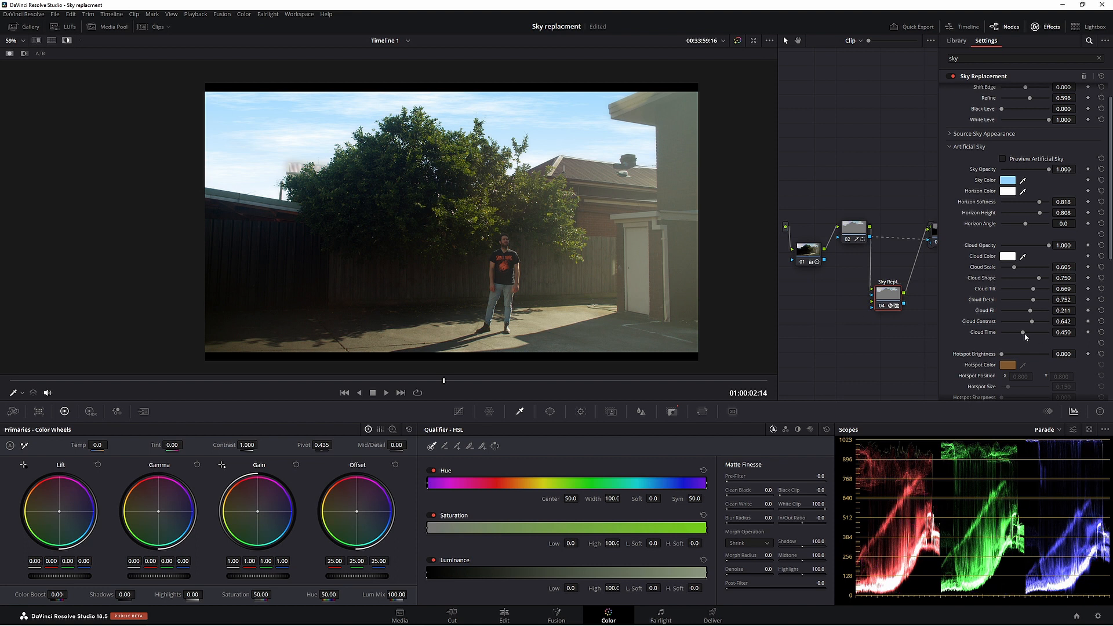
# Set the cloud time of day to about 0.39.
pyautogui.moveTo(1025, 333); pyautogui.dragTo(1048, 332)
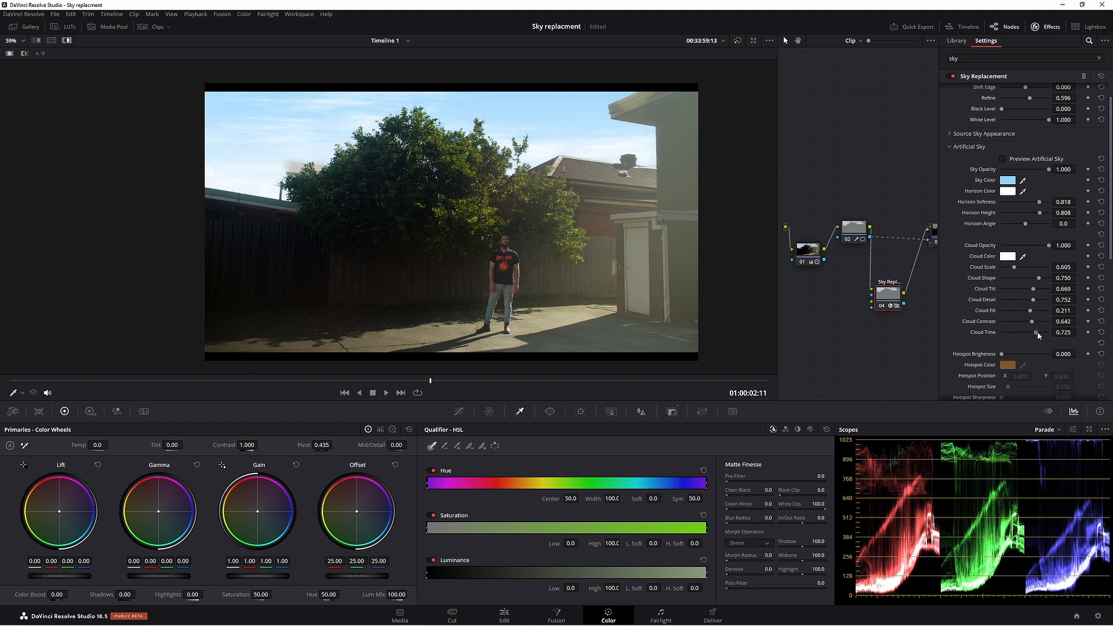
pyautogui.moveTo(1037, 333); pyautogui.dragTo(1029, 333)
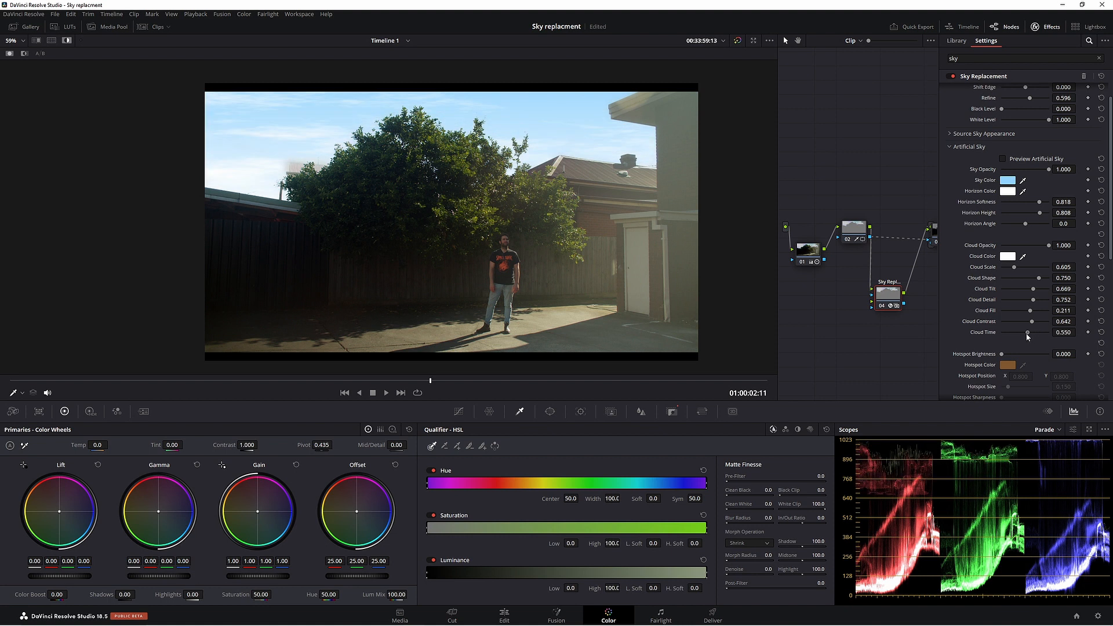
pyautogui.moveTo(1029, 333); pyautogui.dragTo(1020, 333)
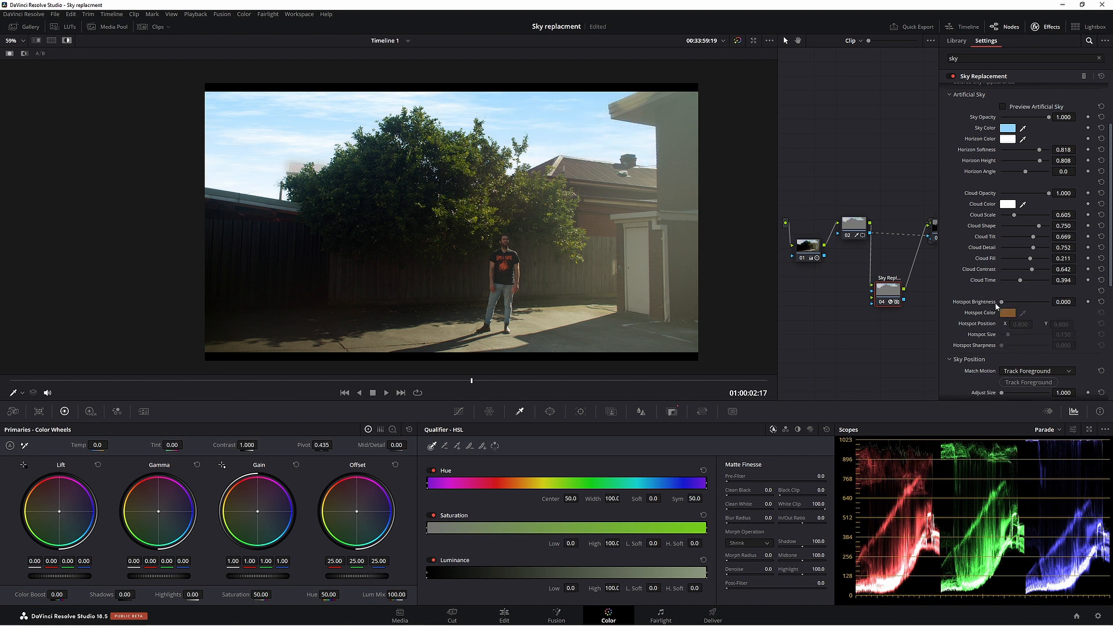
pyautogui.scroll(-3)
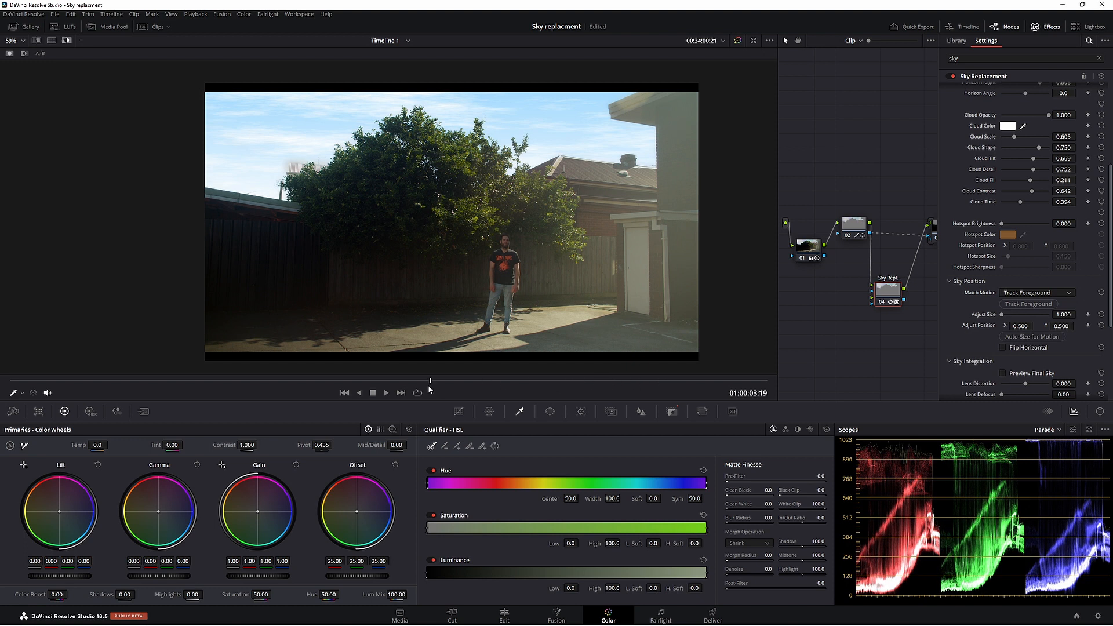
pyautogui.scroll(-3)
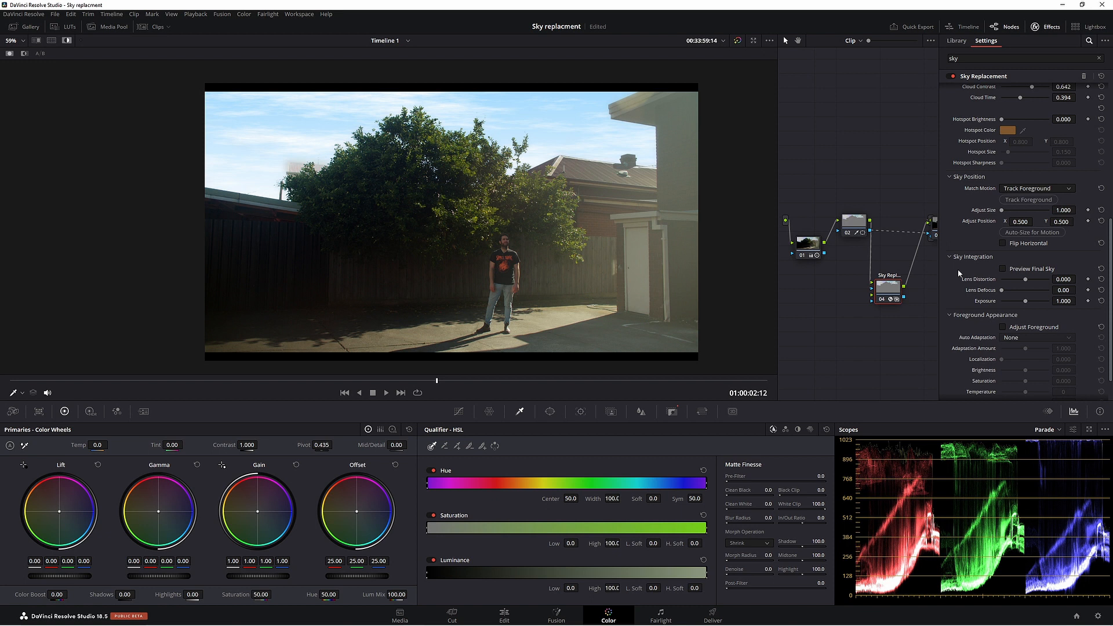
pyautogui.moveTo(1037, 271)
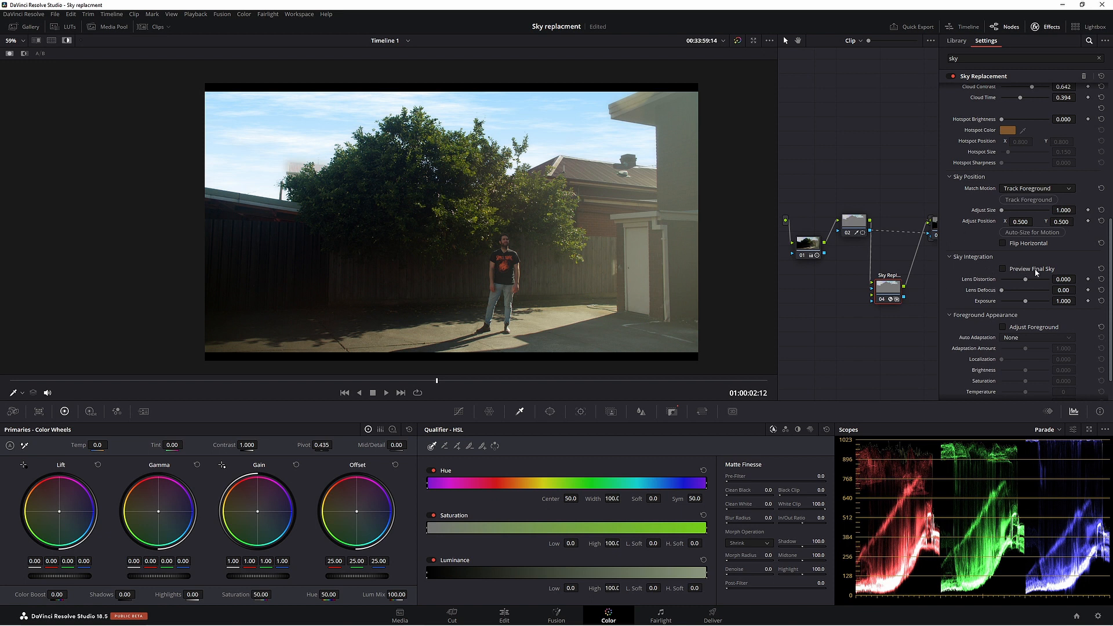
pyautogui.moveTo(1024, 279); pyautogui.dragTo(1028, 278)
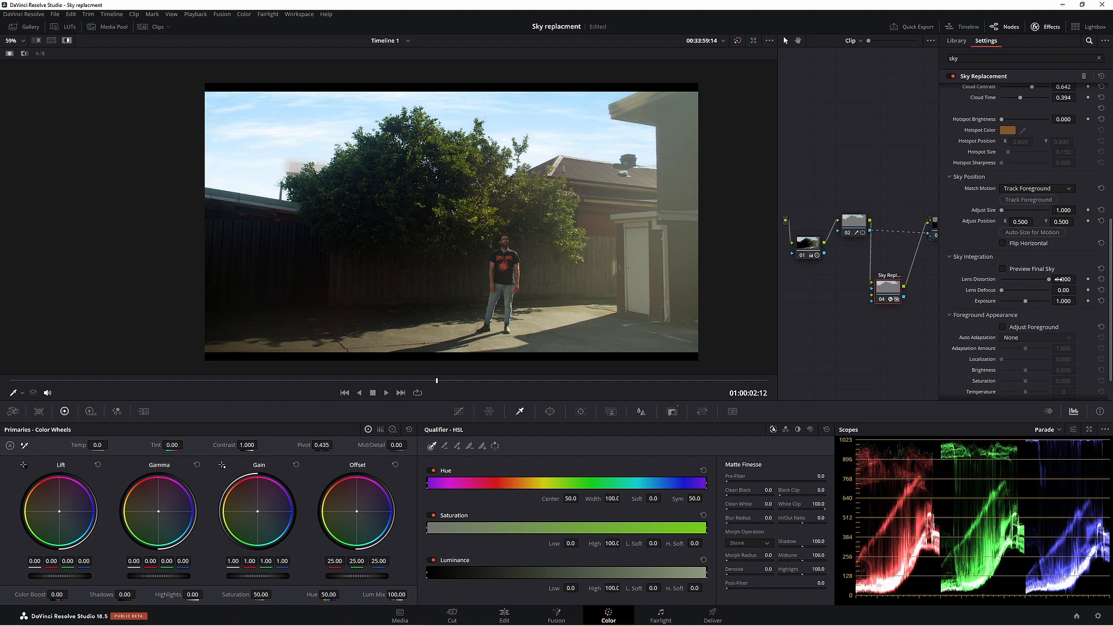
pyautogui.moveTo(1054, 280); pyautogui.dragTo(1001, 279)
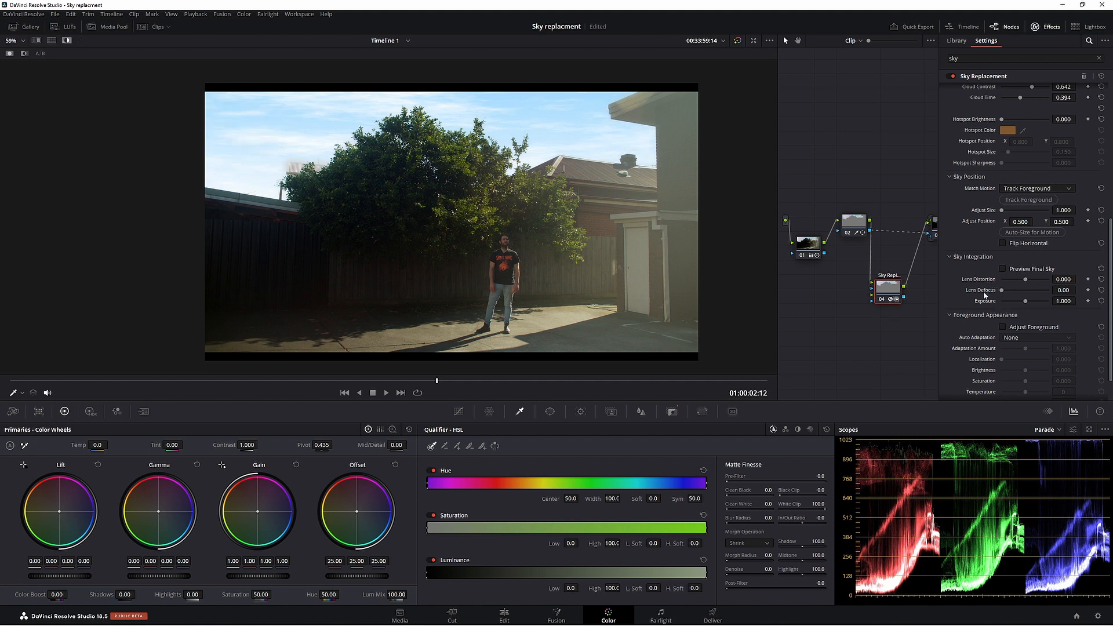
pyautogui.scroll(-3)
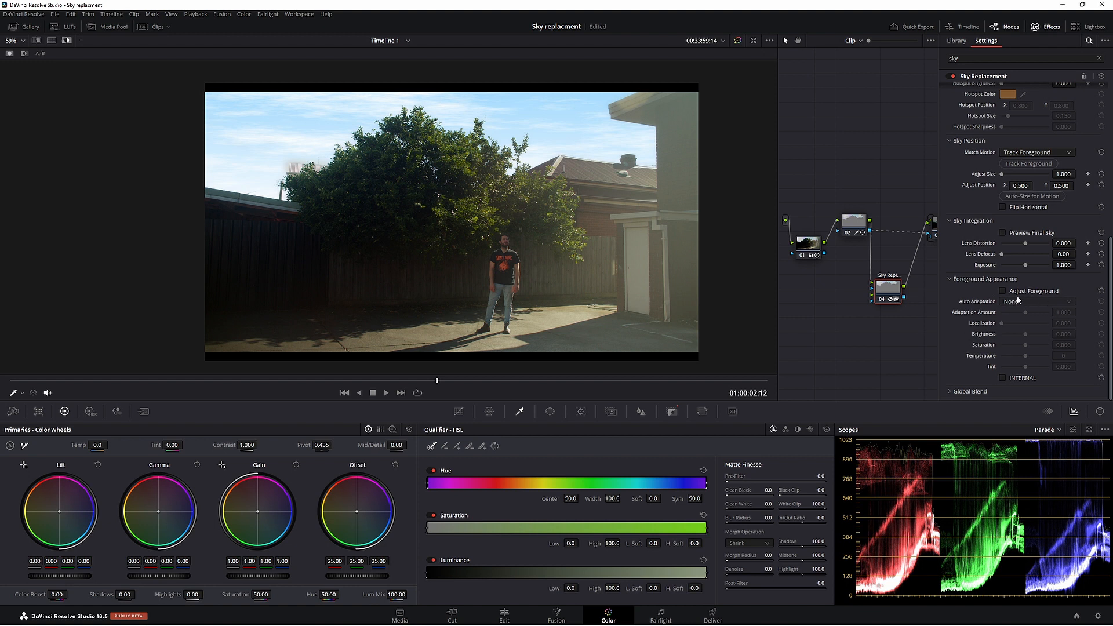
pyautogui.moveTo(1003, 291)
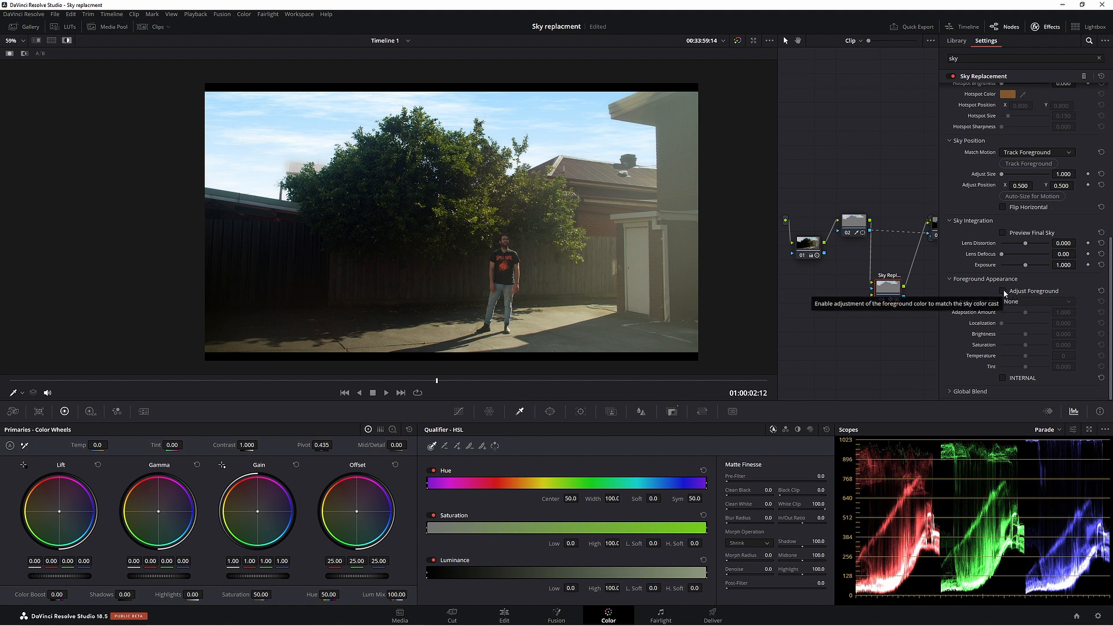
# Enable Adjust Foreground with brightness 0.169 and saturation -0.060.
pyautogui.click(1003, 291)
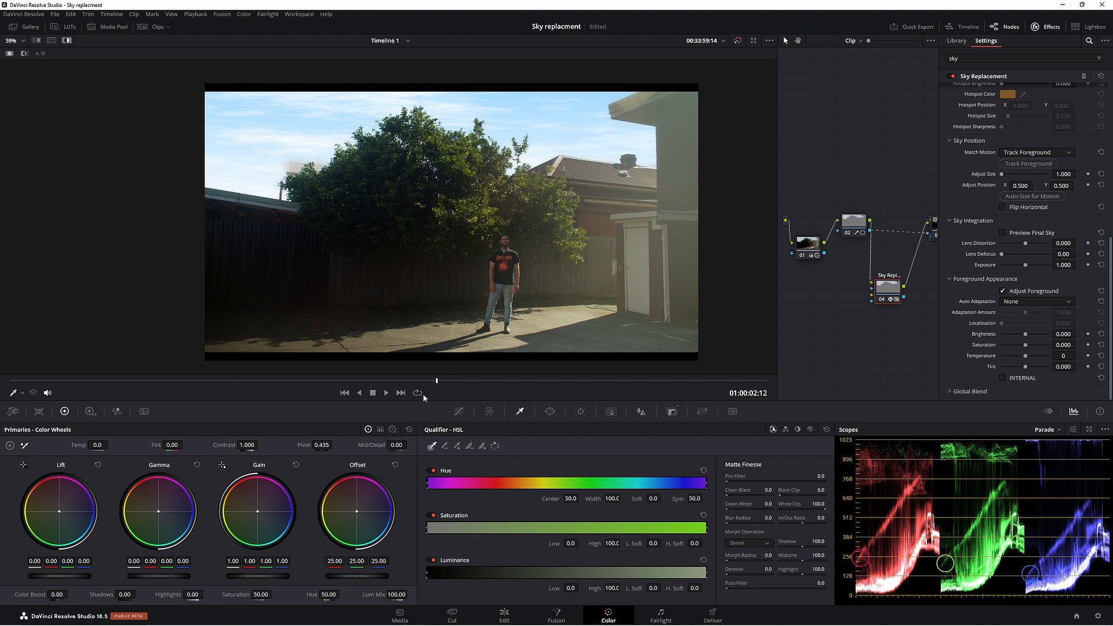
pyautogui.moveTo(1024, 334); pyautogui.dragTo(1029, 334)
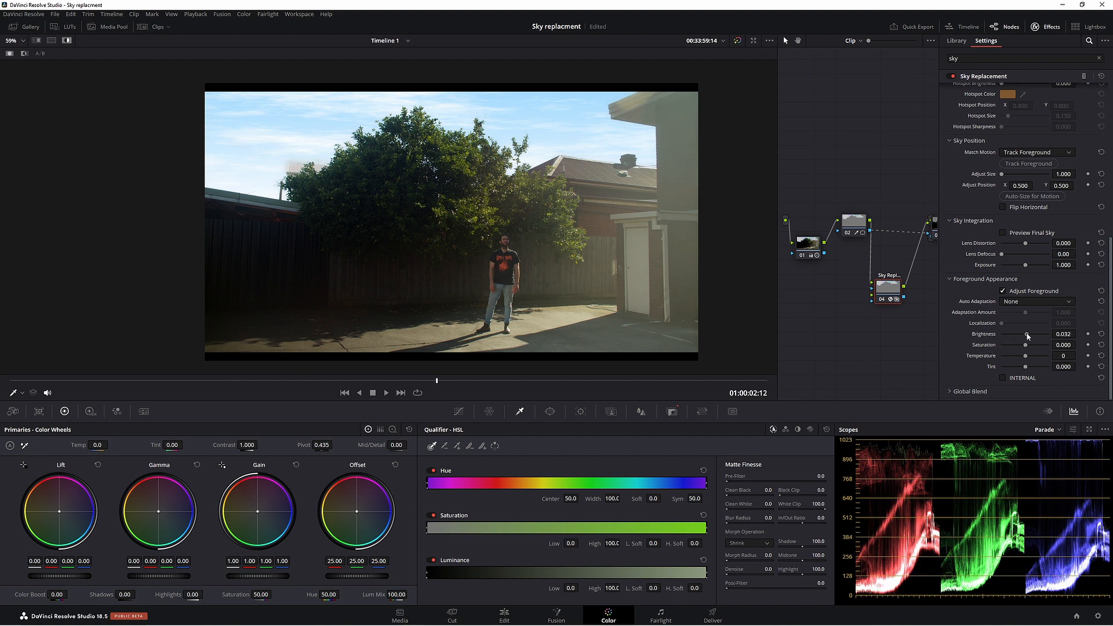
pyautogui.moveTo(1026, 334); pyautogui.dragTo(1047, 334)
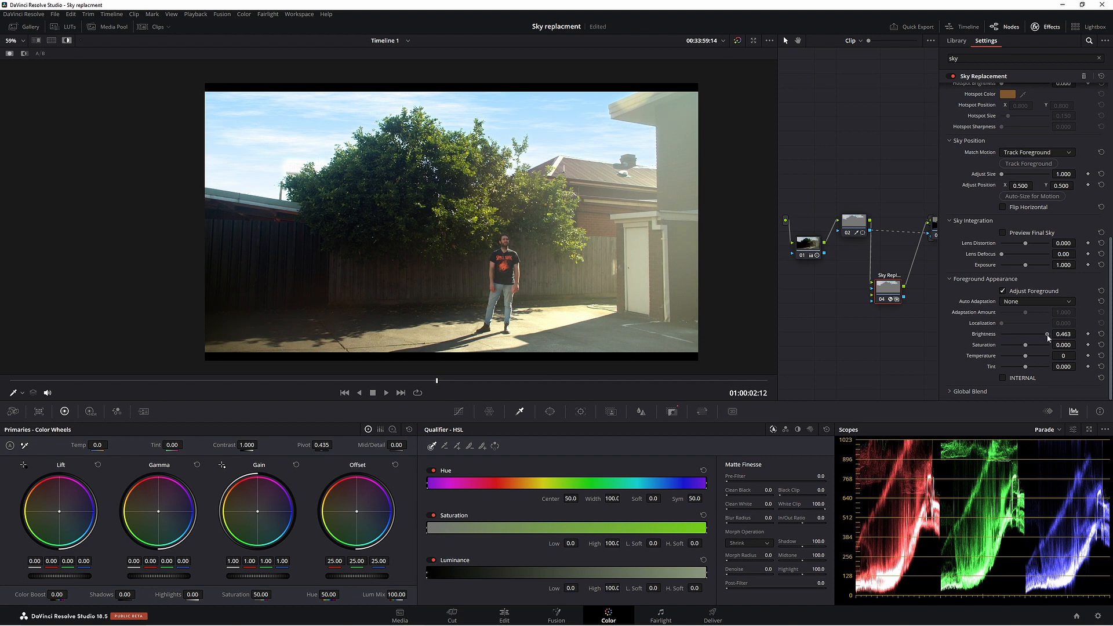
pyautogui.moveTo(1044, 334); pyautogui.dragTo(1011, 334)
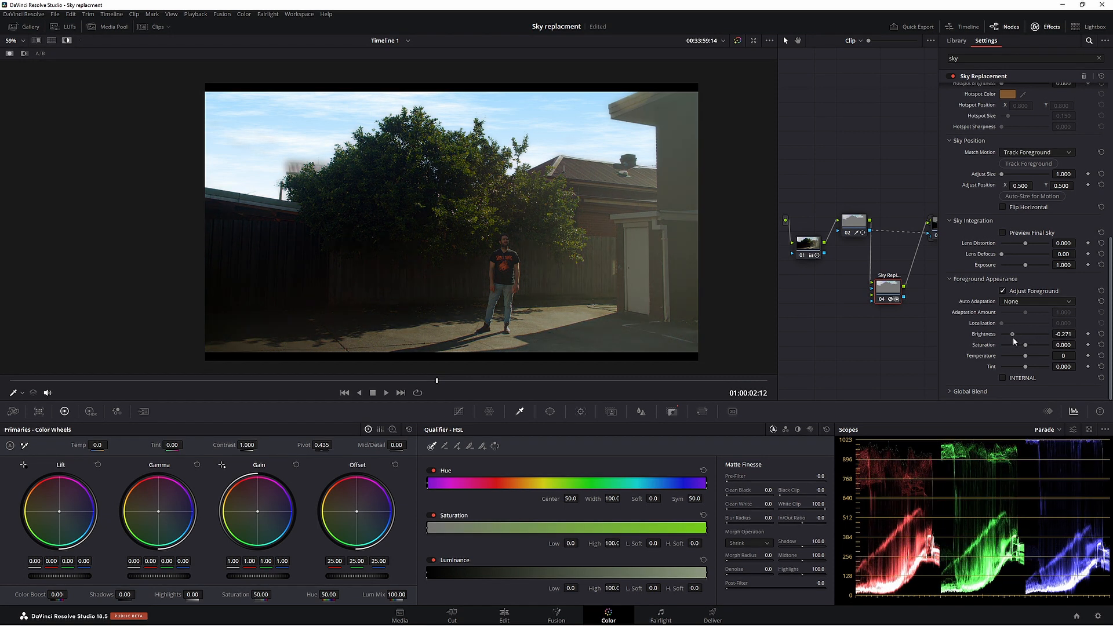
pyautogui.moveTo(1011, 334); pyautogui.dragTo(1043, 334)
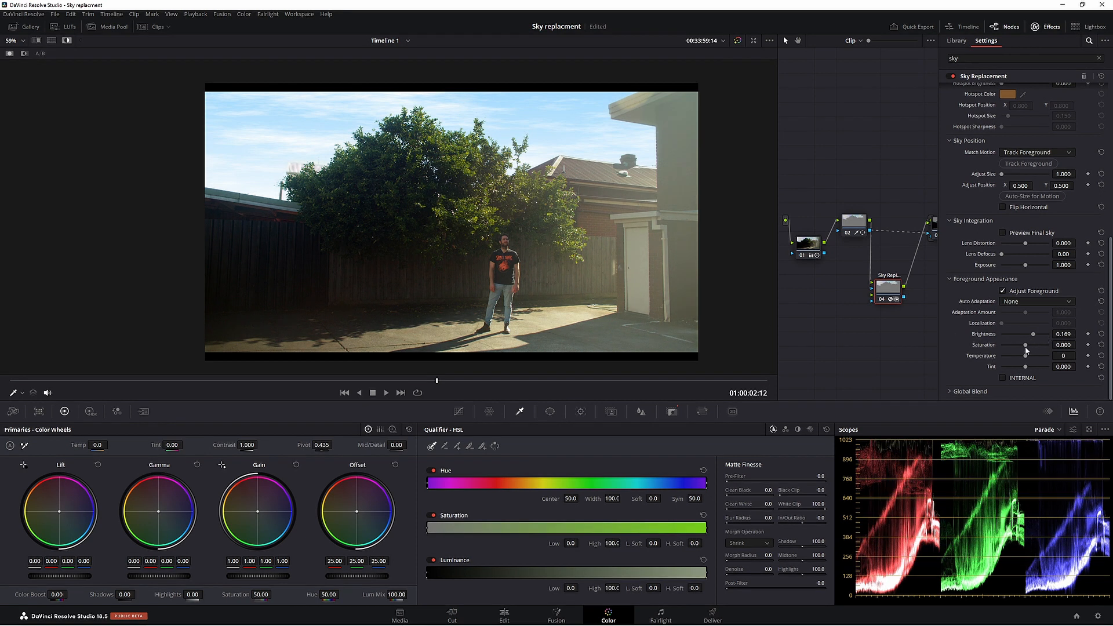
pyautogui.moveTo(1029, 344); pyautogui.dragTo(980, 344)
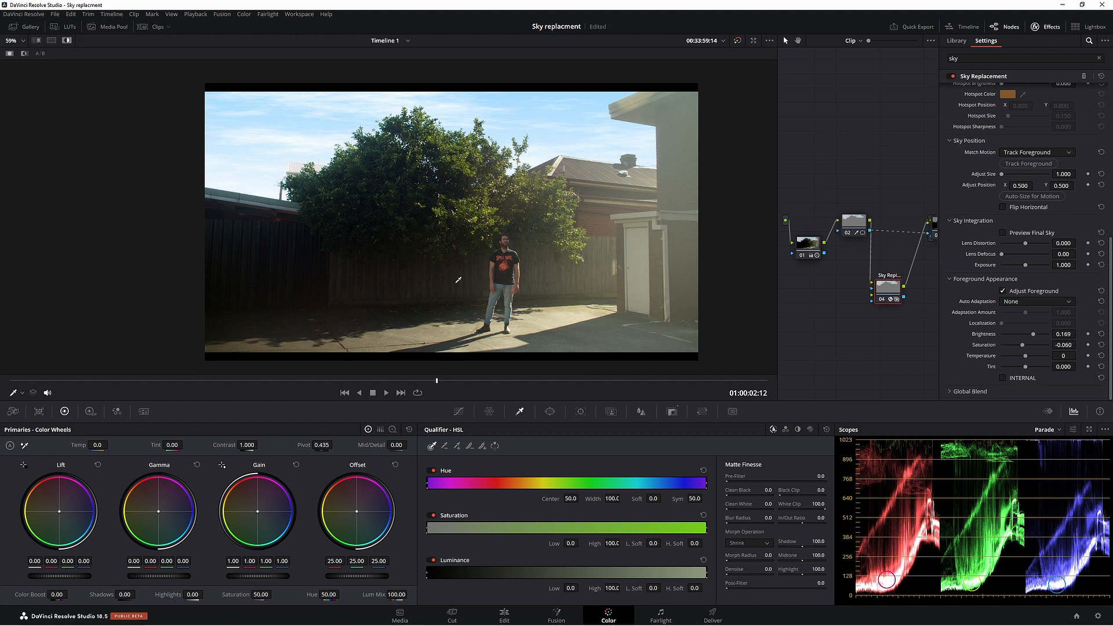
pyautogui.moveTo(973, 360)
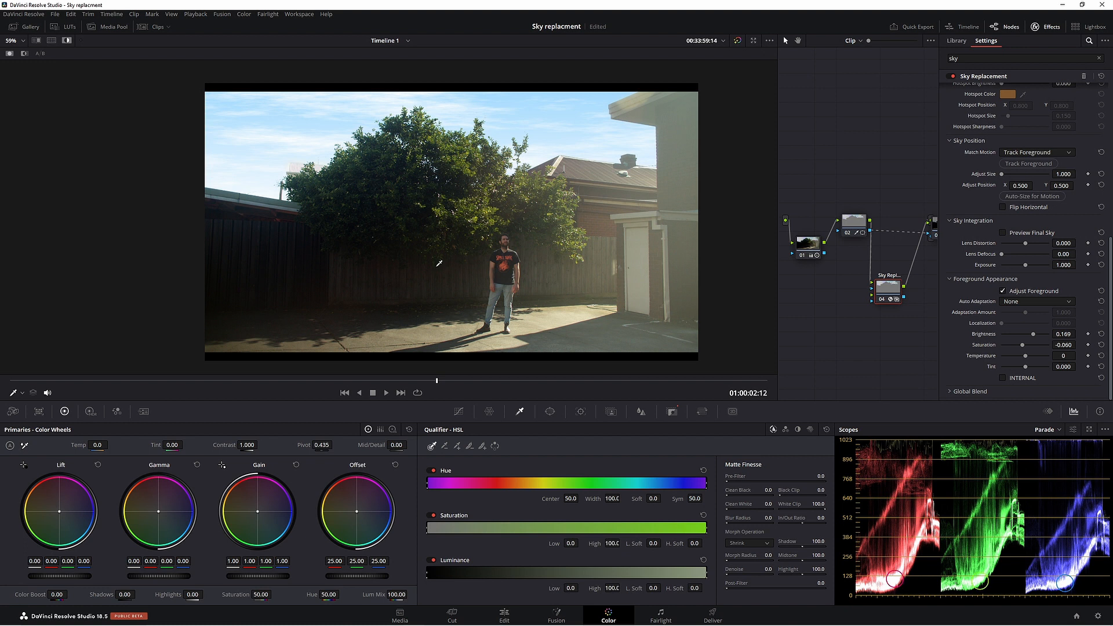
pyautogui.moveTo(575, 273)
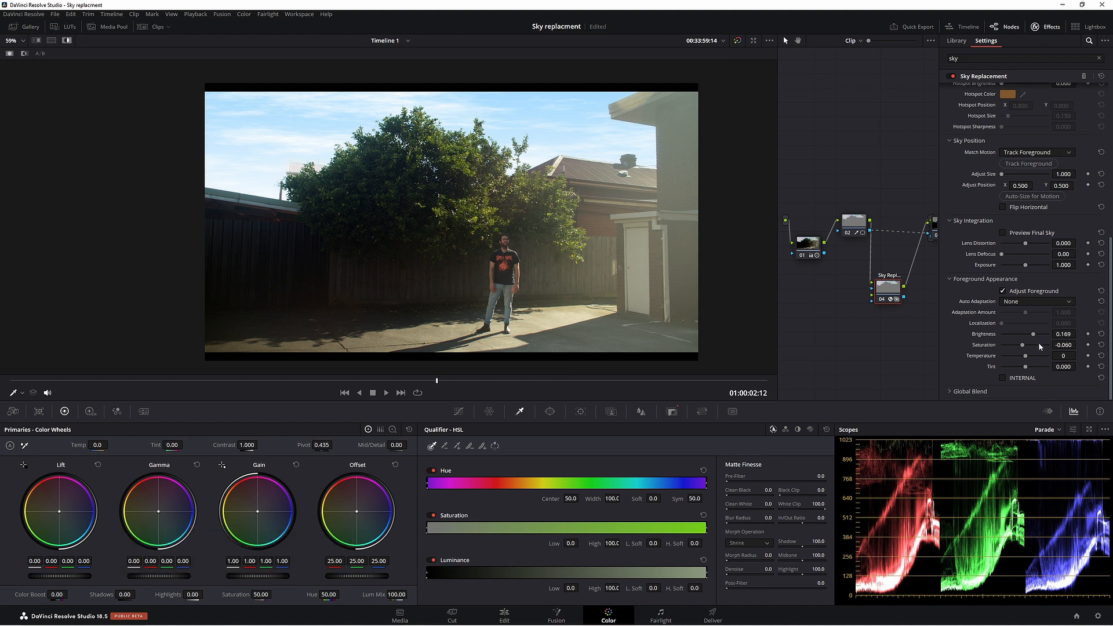
# Cool the foreground temperature to -579 and adjust the effect's global blend.
pyautogui.moveTo(1036, 356); pyautogui.dragTo(1023, 356)
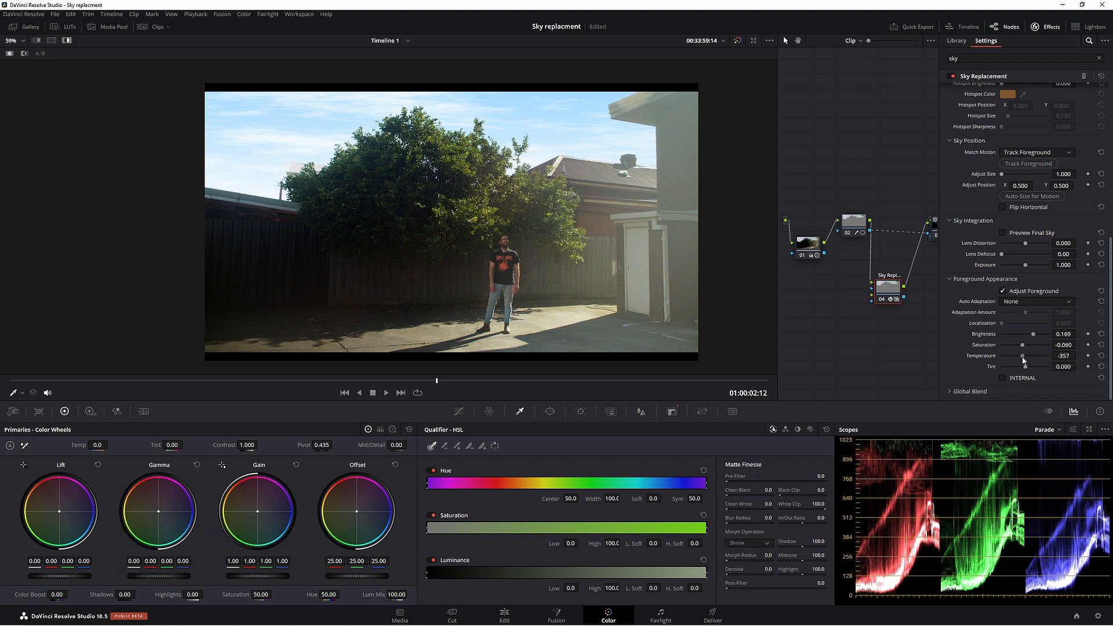
pyautogui.moveTo(1023, 356); pyautogui.dragTo(1016, 356)
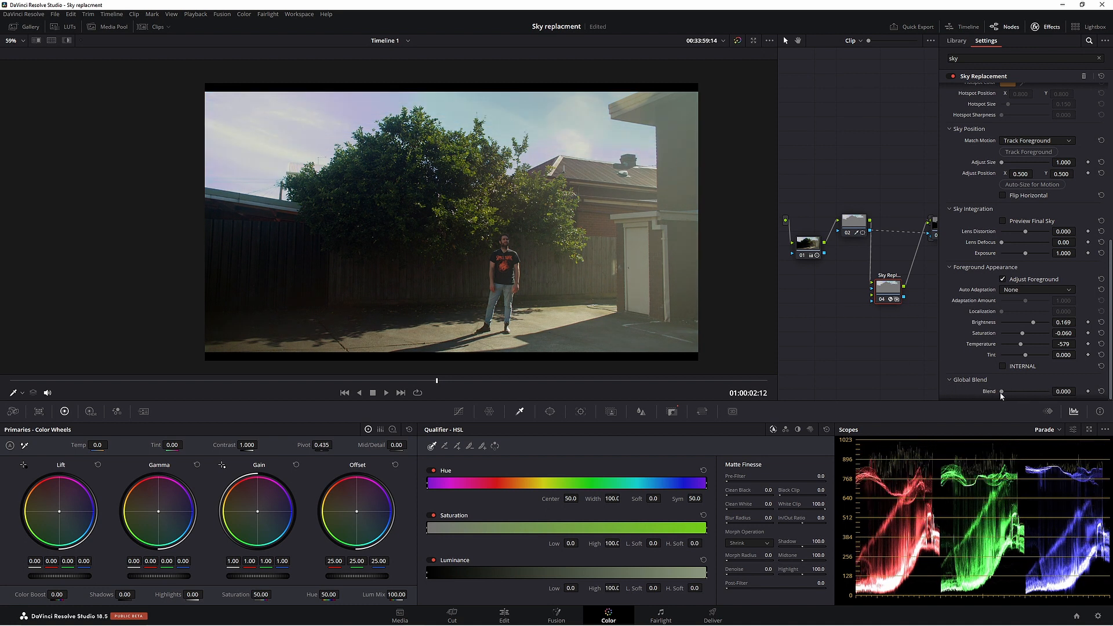
pyautogui.moveTo(1002, 391); pyautogui.dragTo(1054, 391)
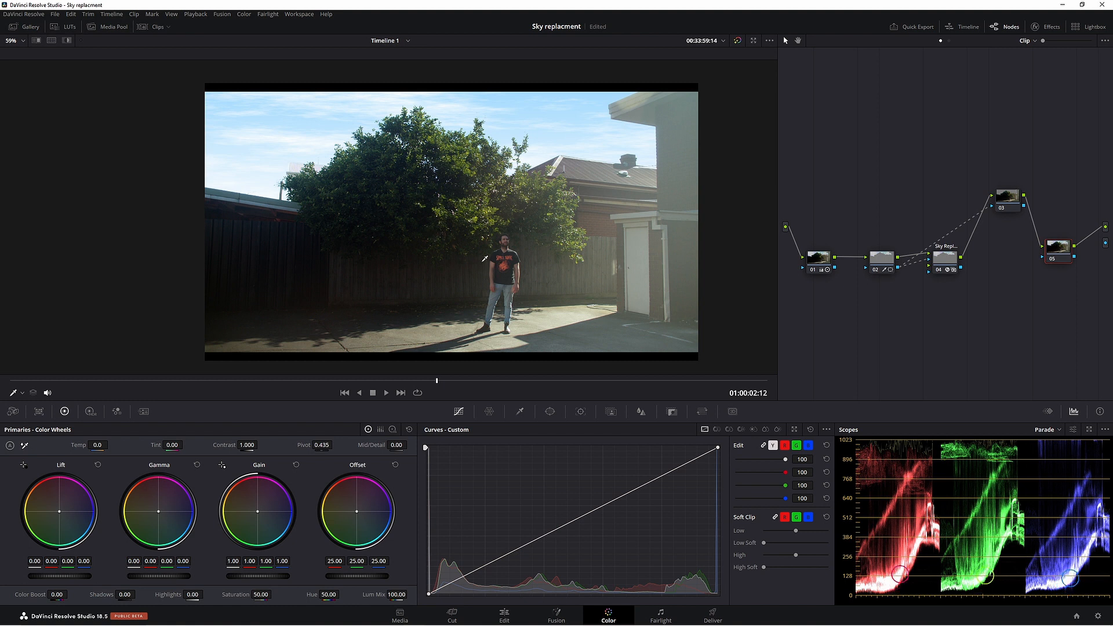
pyautogui.moveTo(350, 530)
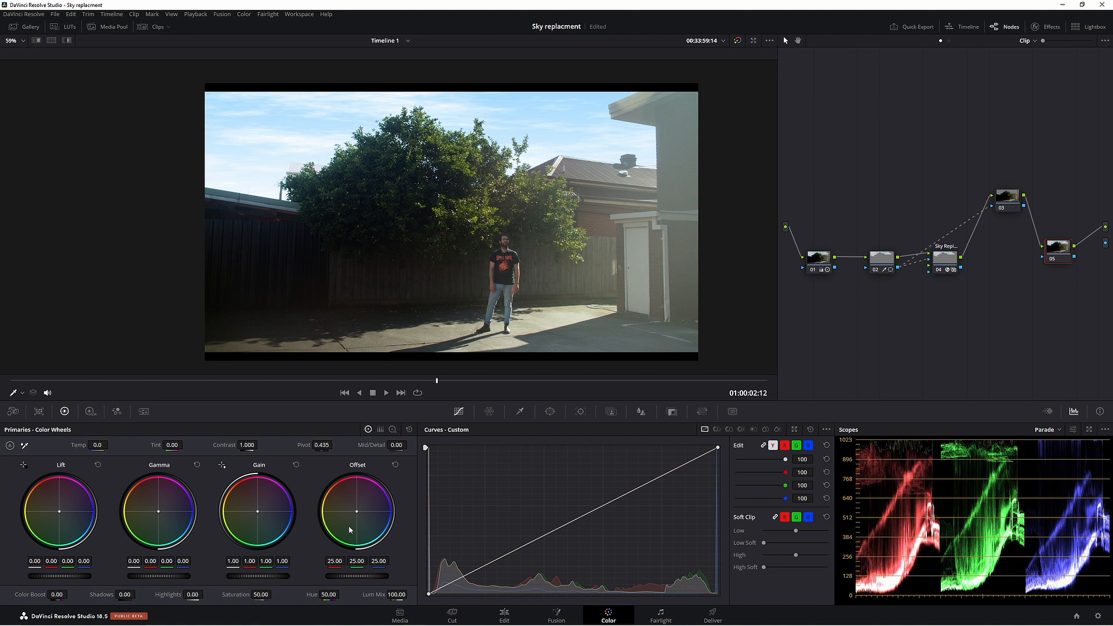
pyautogui.moveTo(250, 575)
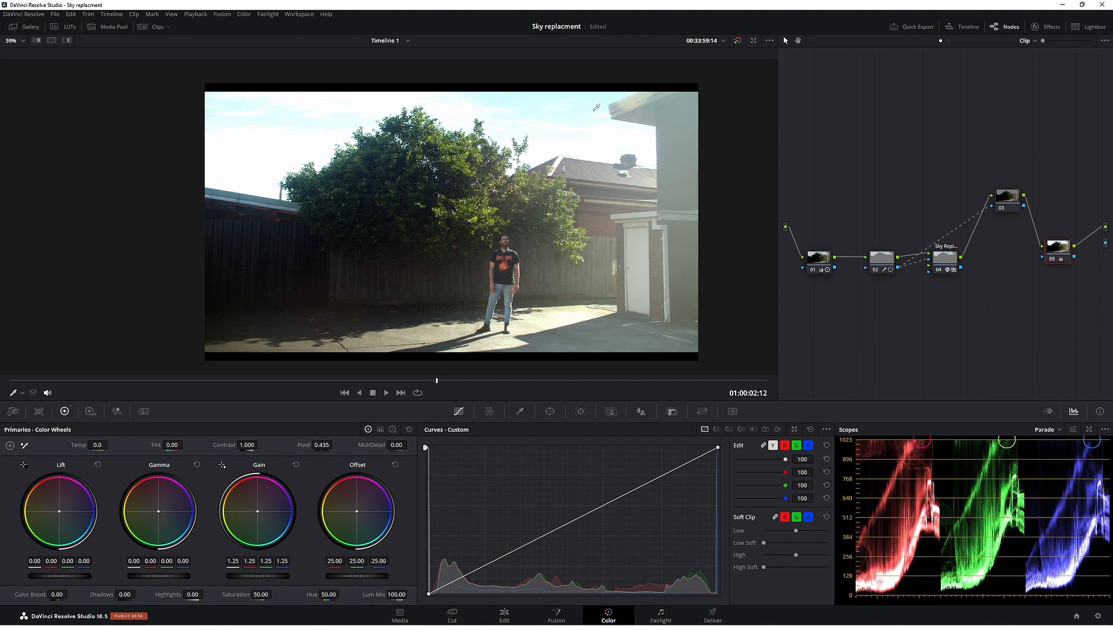
# Raise the Gain master wheel to 1.25 and enlarge the viewer by hiding the node graph.
pyautogui.click(296, 464)
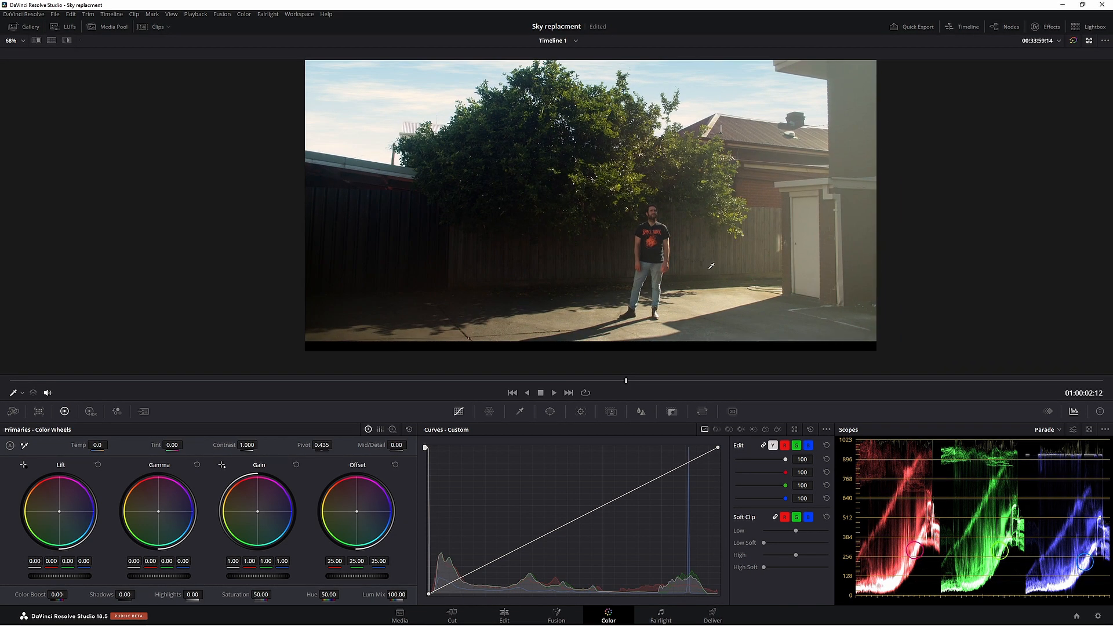
# Draw a Curve window around the sunlit concrete, tighten its luminance key and warm the gain.
pyautogui.click(550, 411)
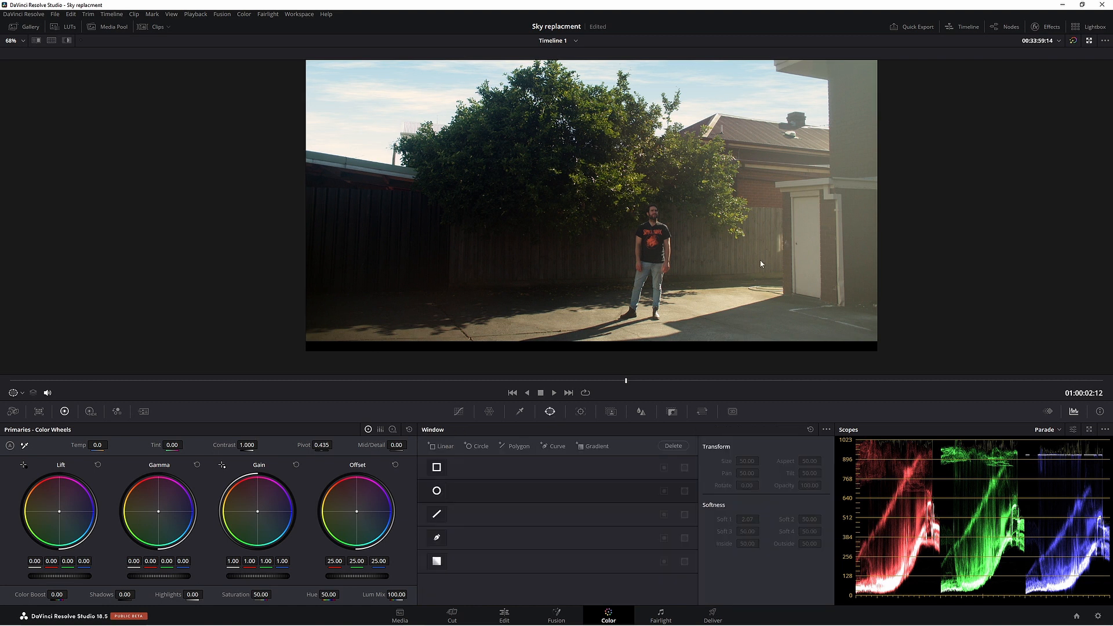
pyautogui.click(436, 538)
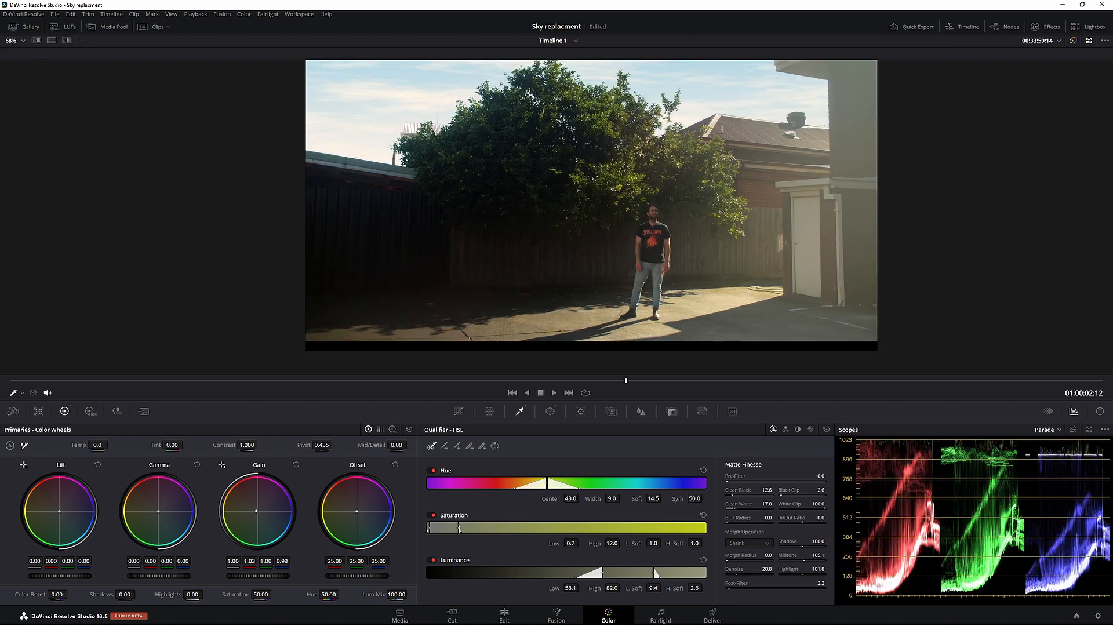
pyautogui.moveTo(258, 576); pyautogui.dragTo(256, 581)
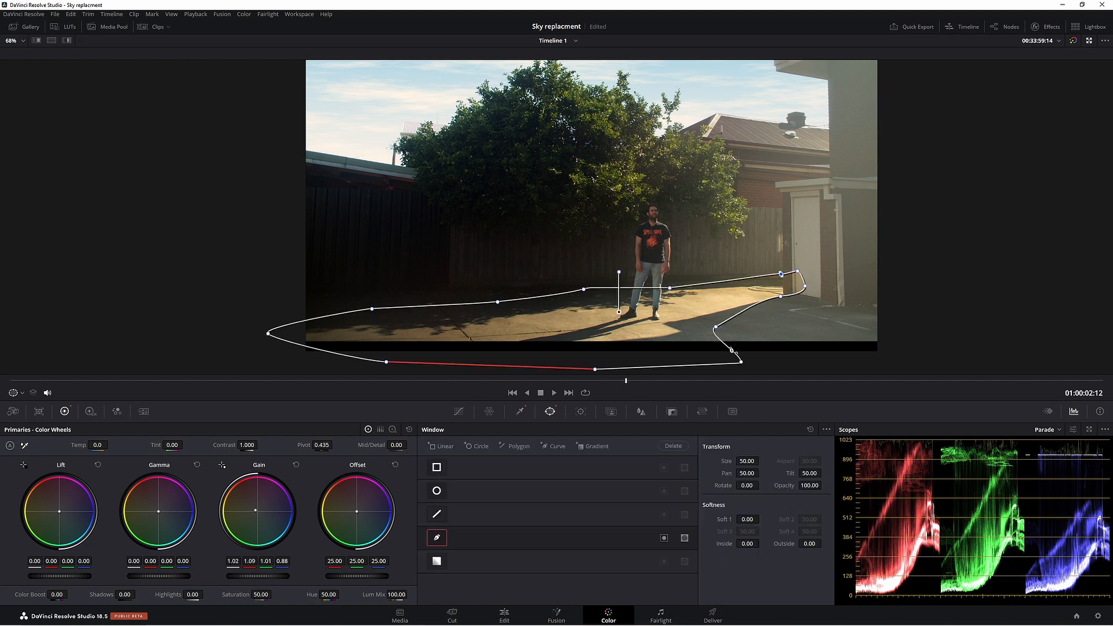
pyautogui.moveTo(805, 285); pyautogui.dragTo(781, 293)
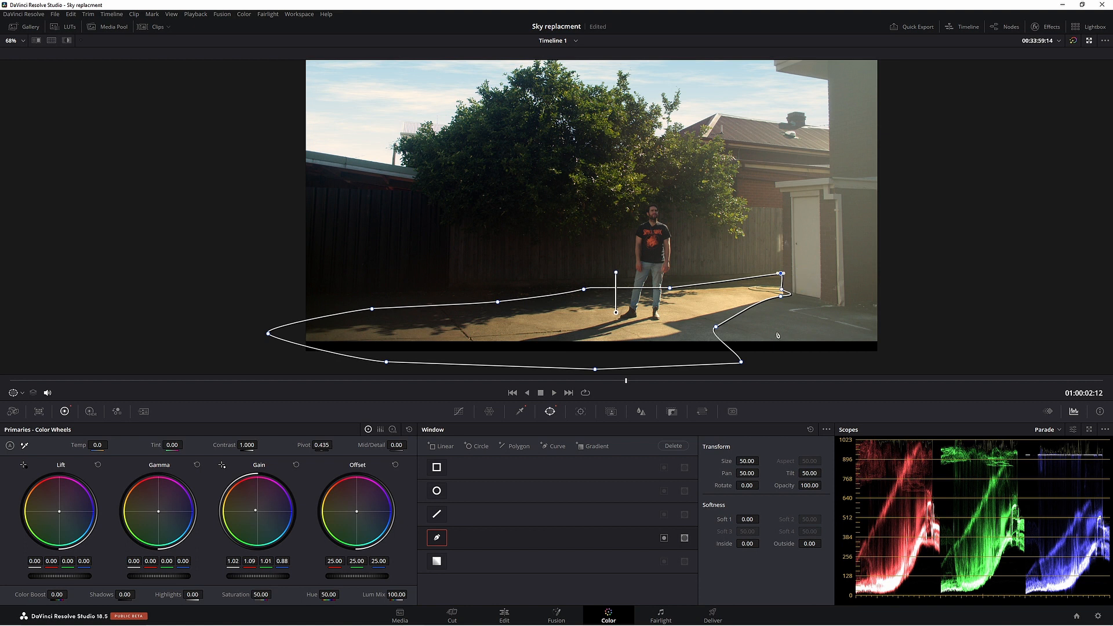